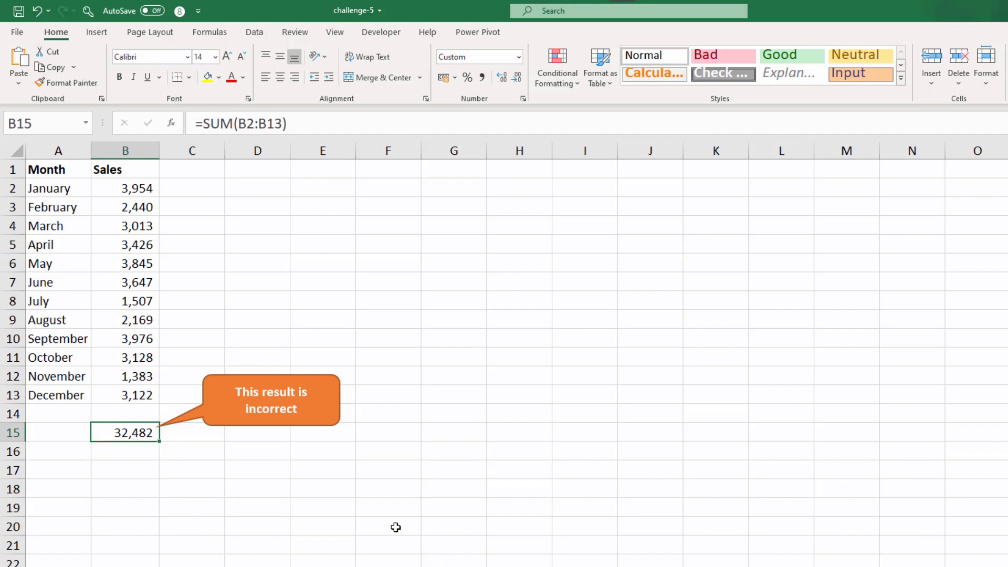
mouse_move(266, 351)
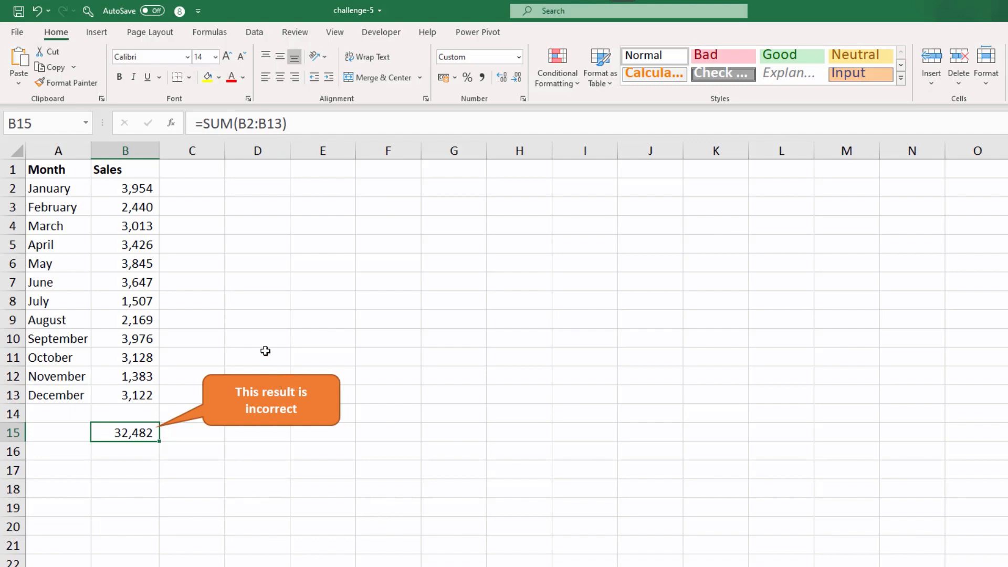
mouse_move(180, 294)
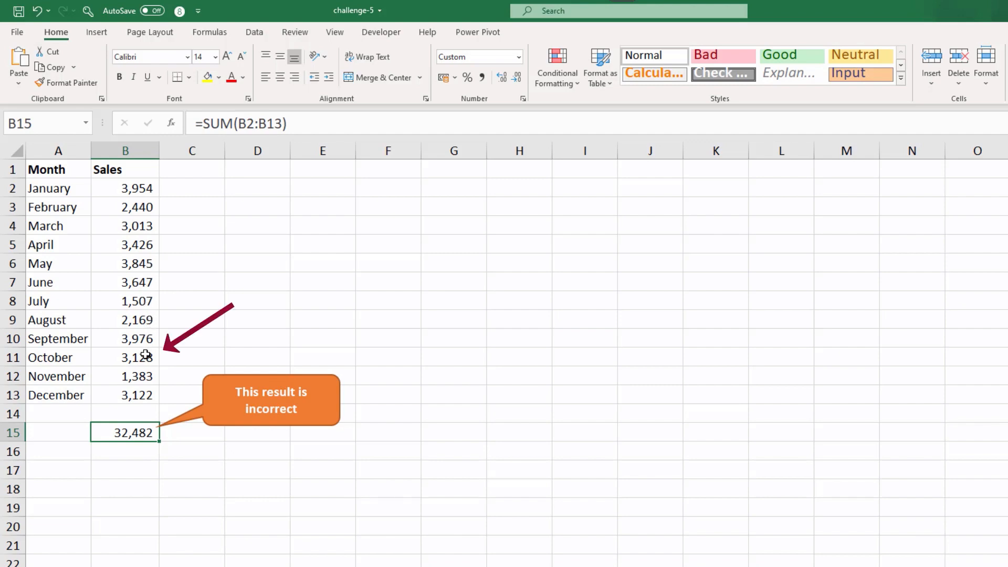
Repoint the West SUMIFS to sum $C$2:$C$12 by region $A$2:$A$12, returning 4172
click(125, 357)
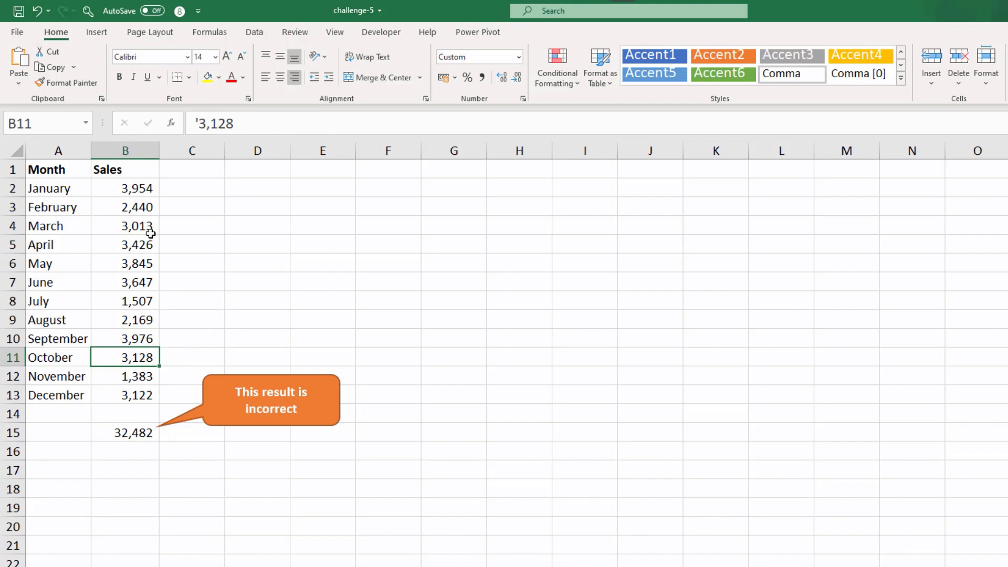
click(125, 225)
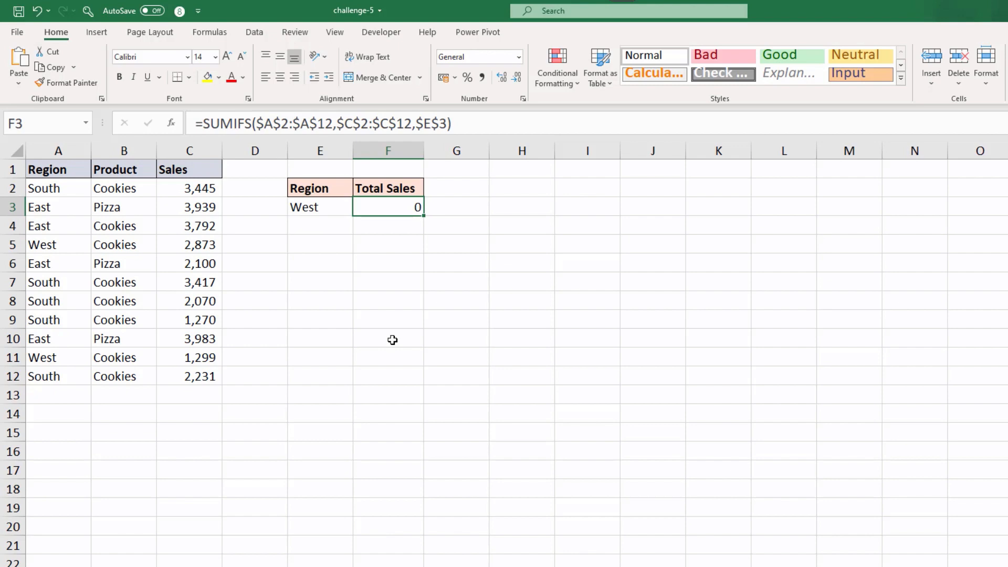
mouse_move(338, 290)
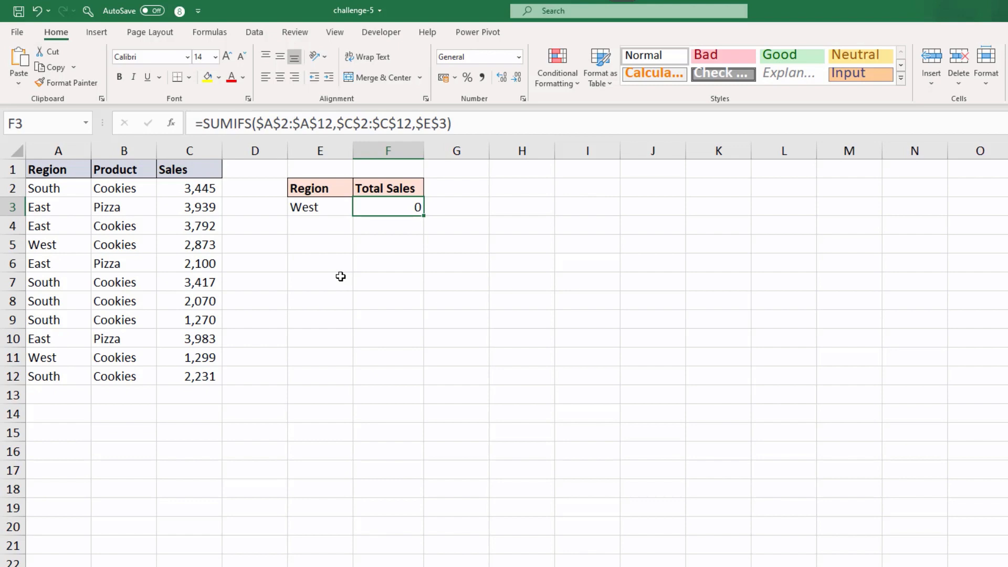
mouse_move(328, 271)
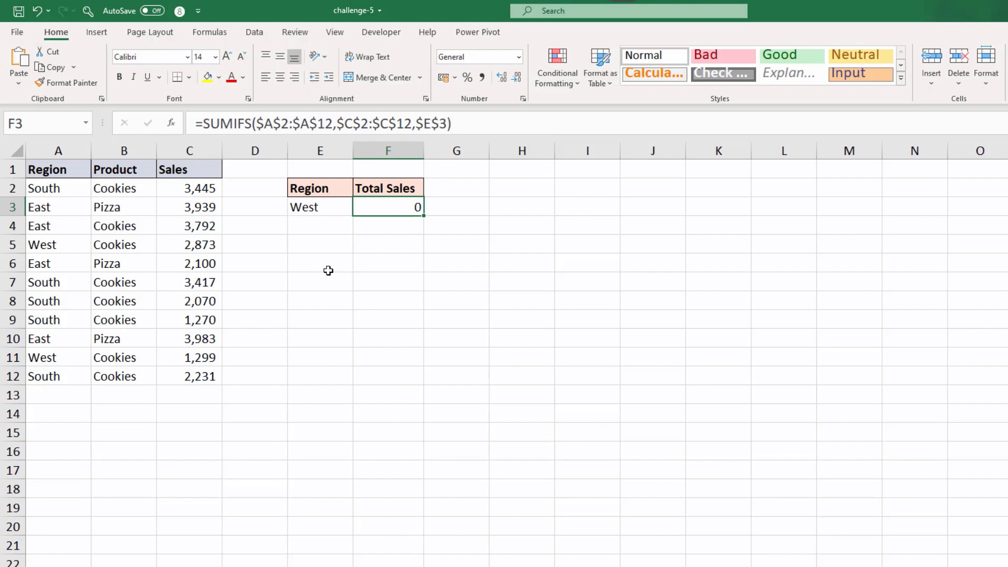
mouse_move(326, 270)
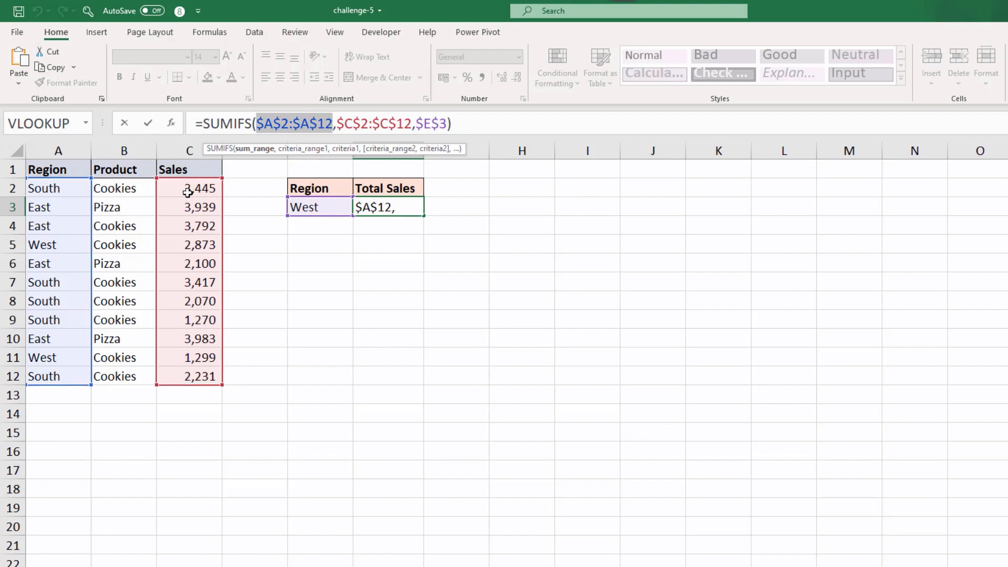
drag(189, 188, 189, 376)
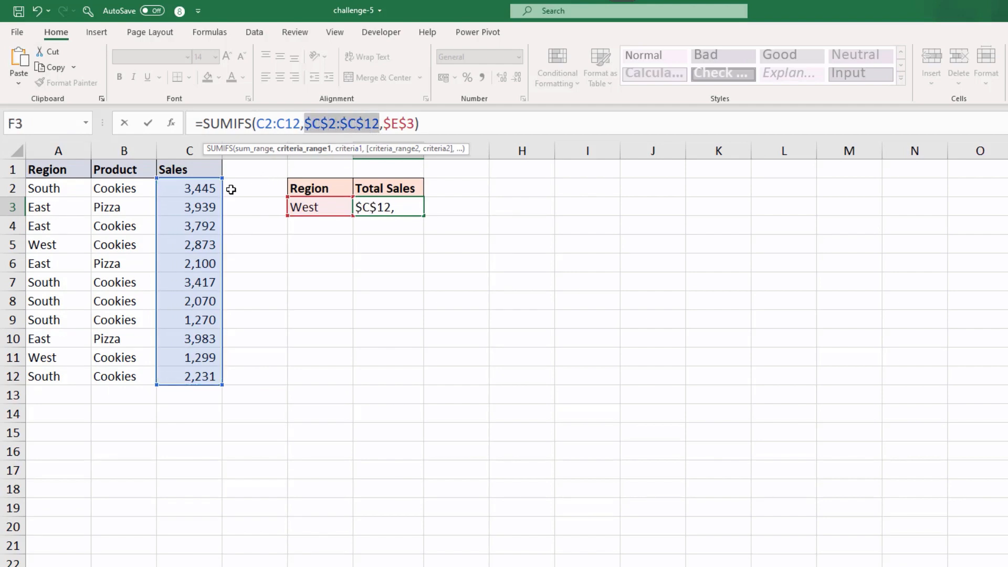
click(44, 188)
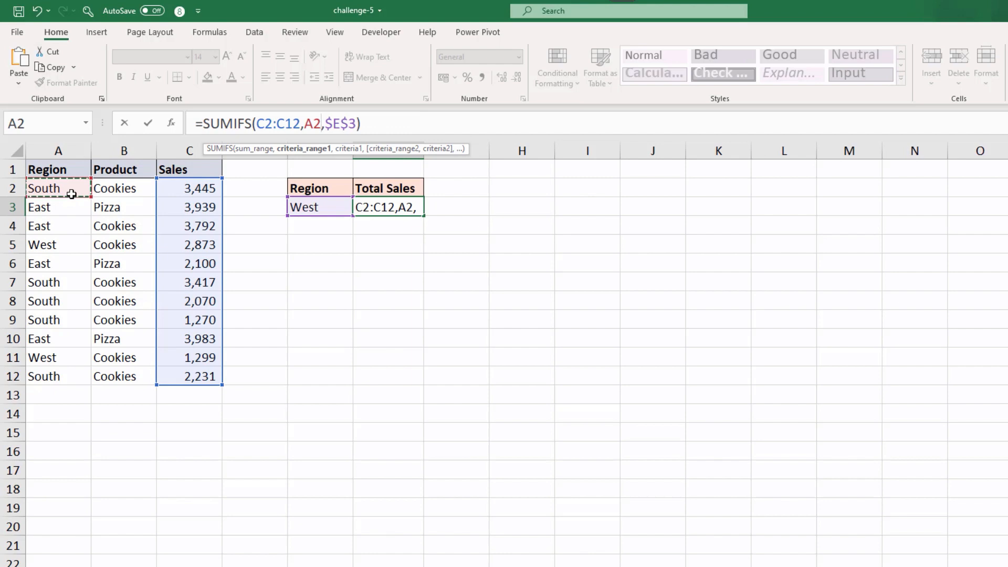
drag(58, 188, 58, 376)
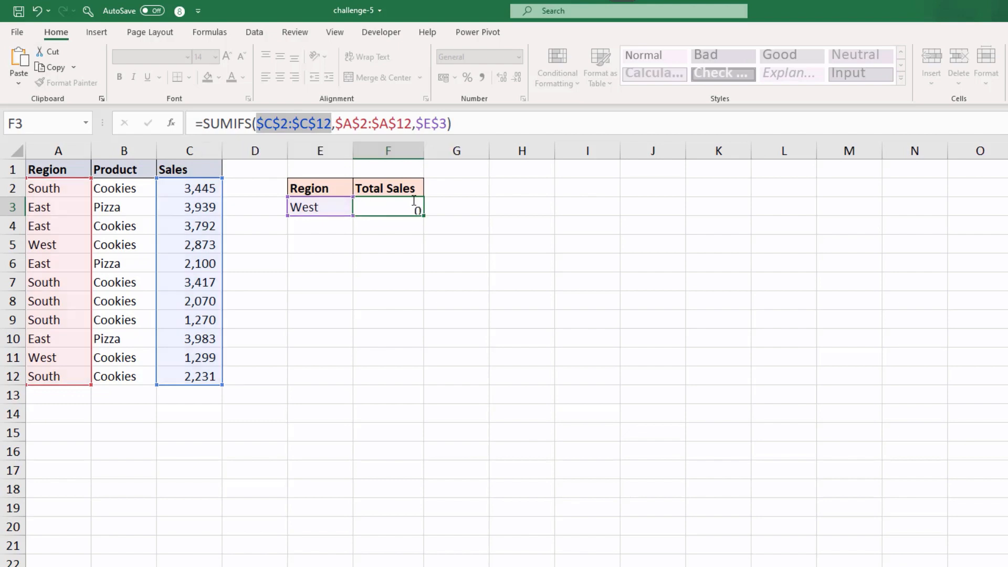
key(Enter)
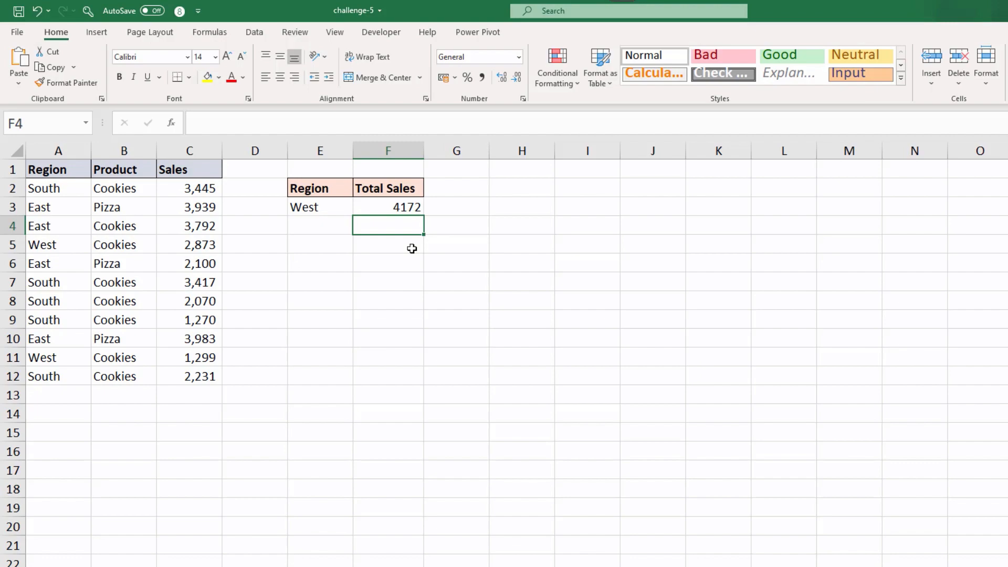
click(103, 547)
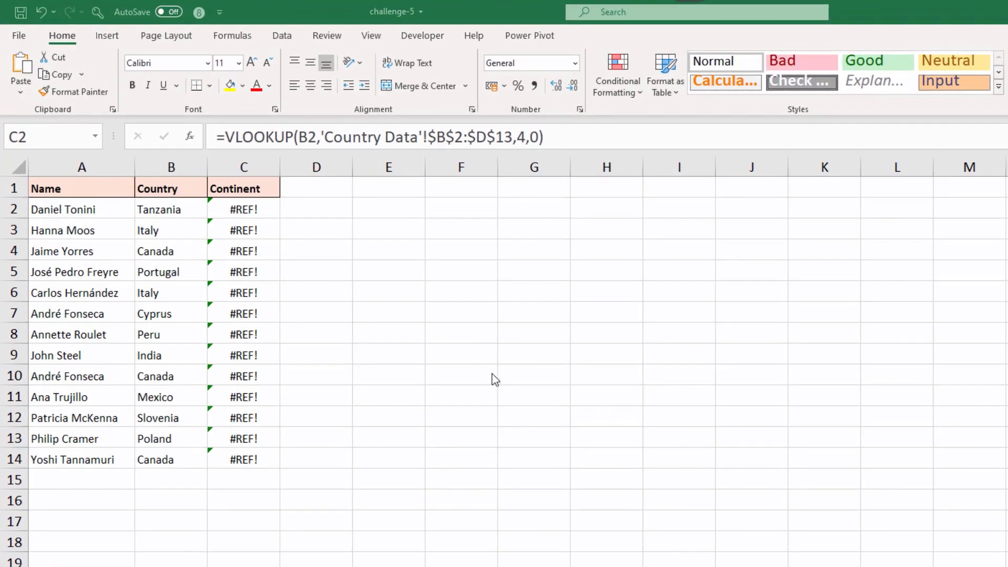
mouse_move(410, 339)
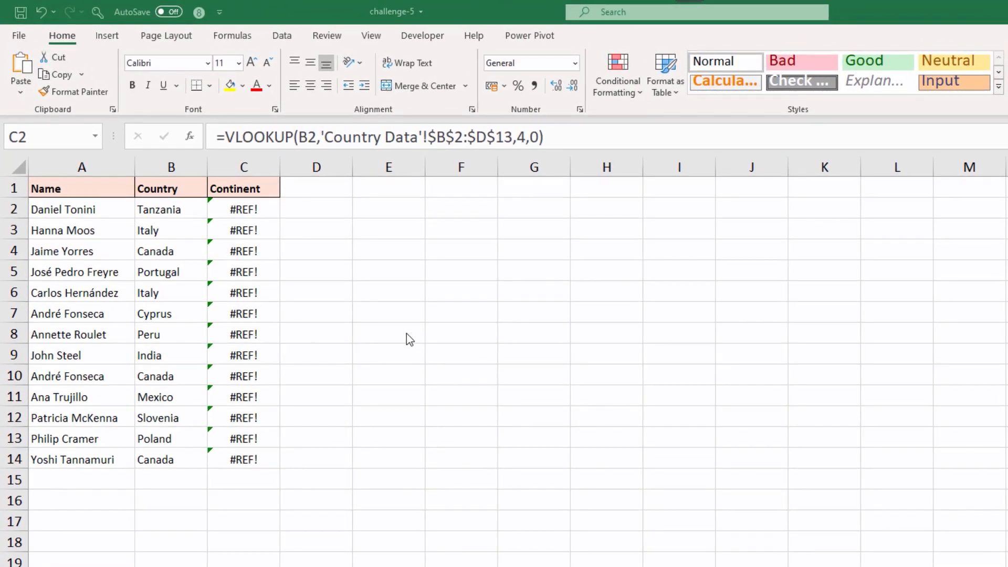
mouse_move(381, 345)
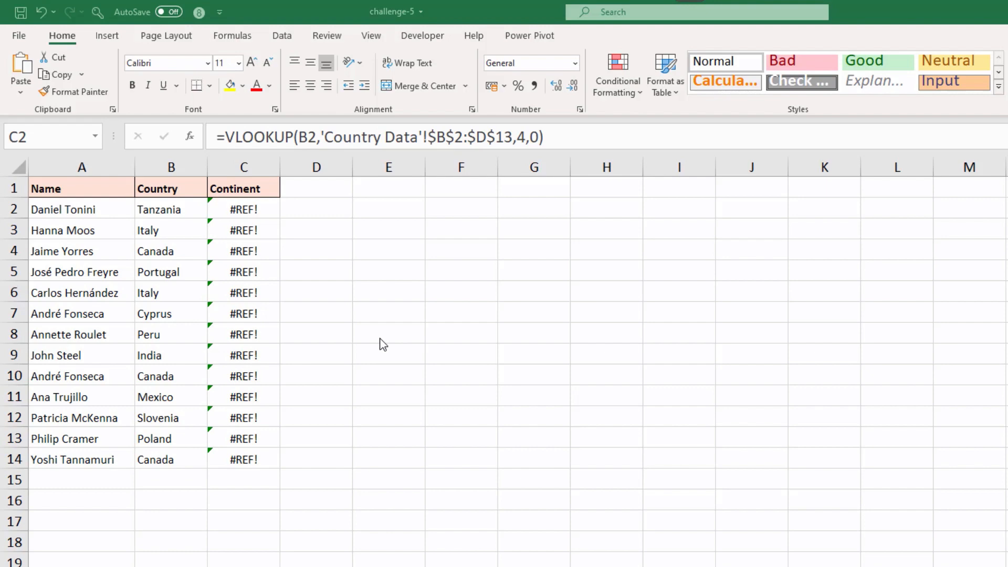
mouse_move(340, 298)
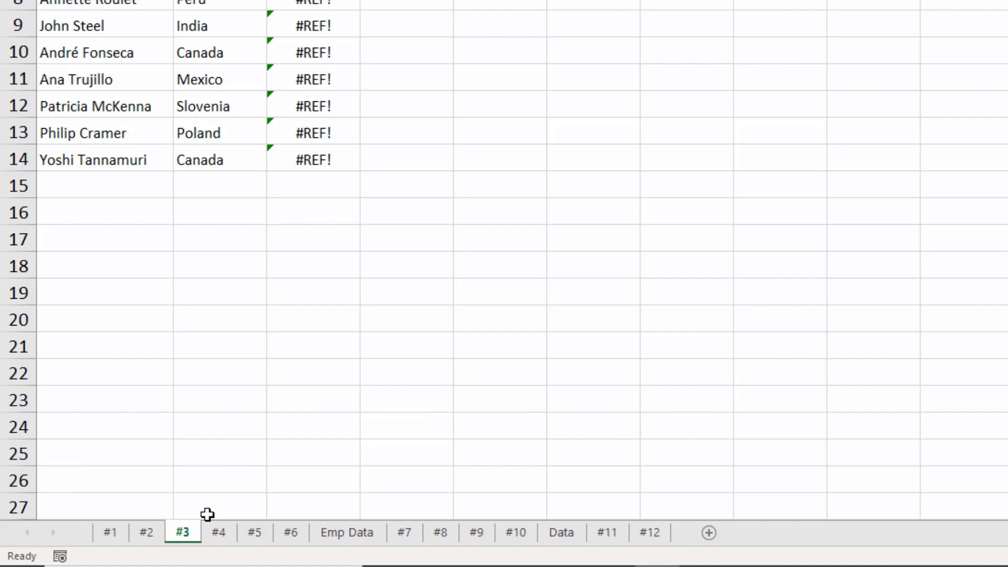
Unhide the Country Data sheet from the sheet tab menu
right_click(183, 532)
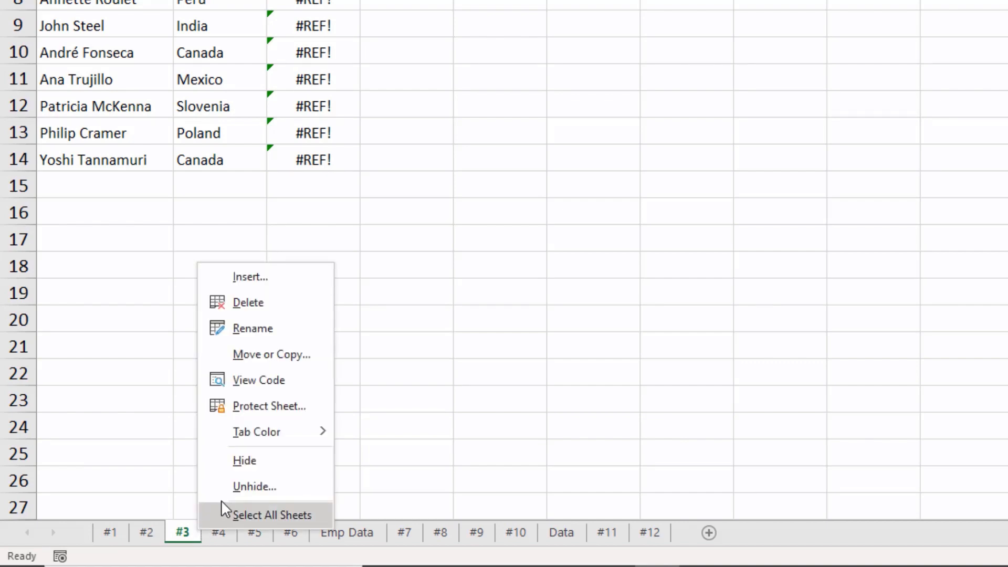
mouse_move(253, 486)
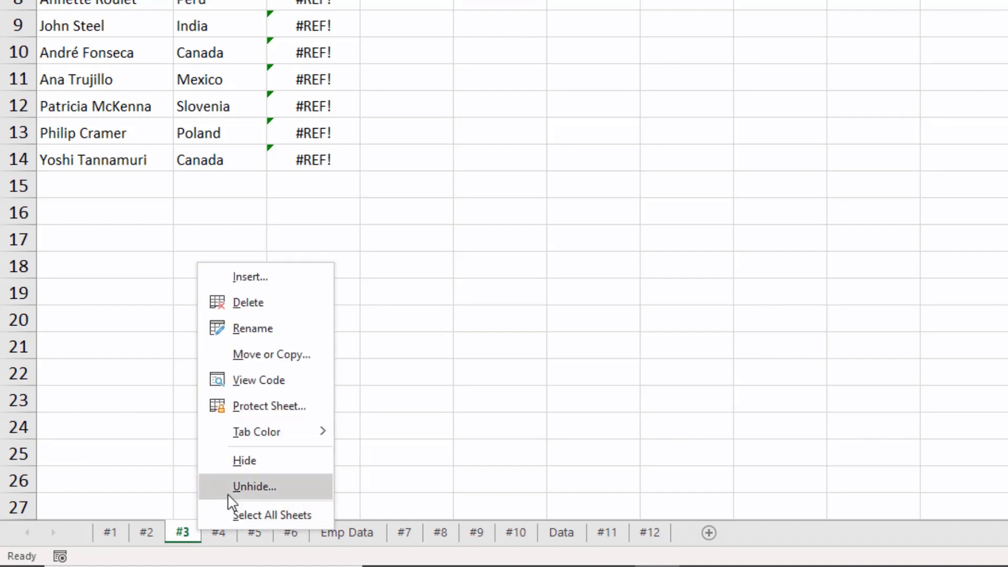
click(255, 486)
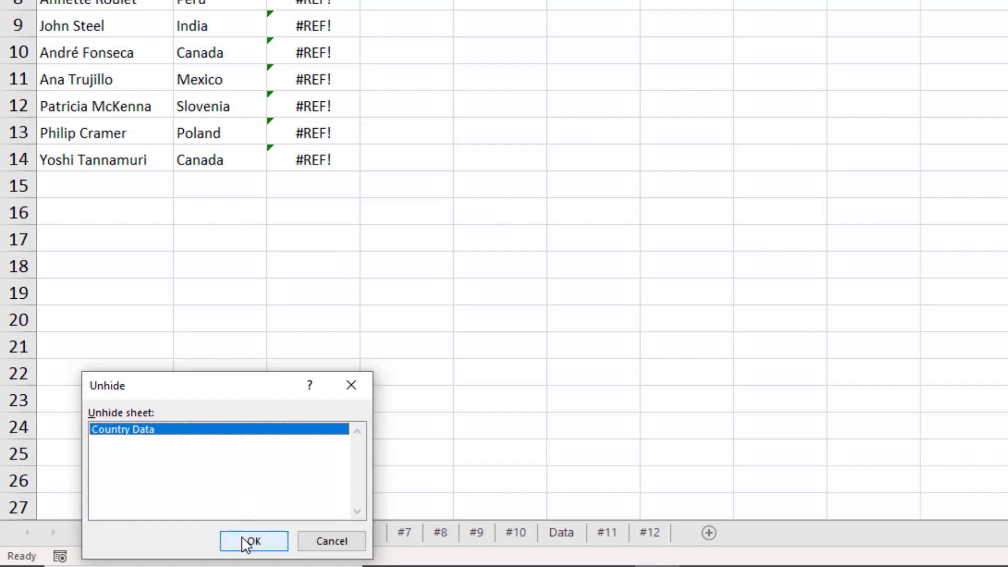
click(254, 541)
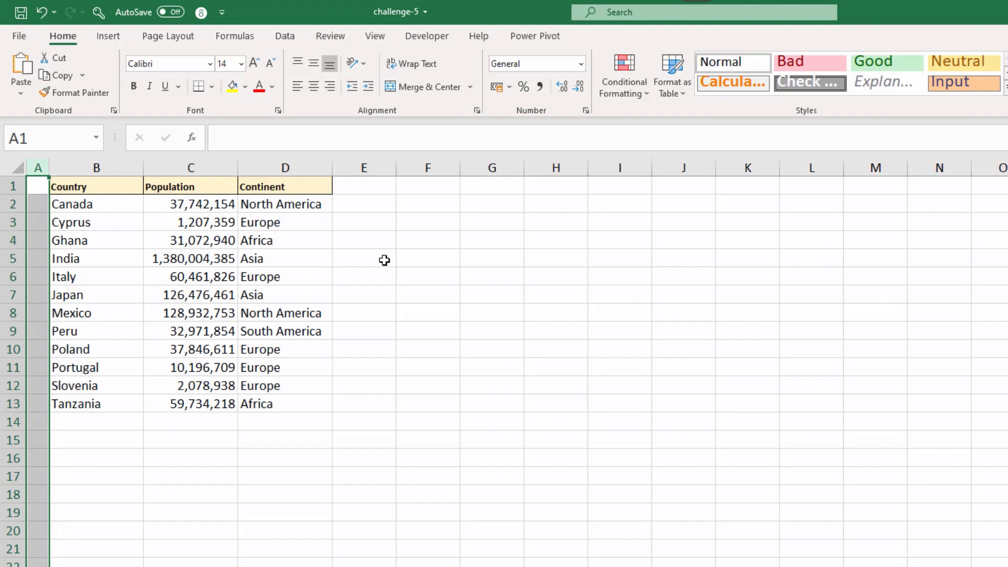
mouse_move(353, 316)
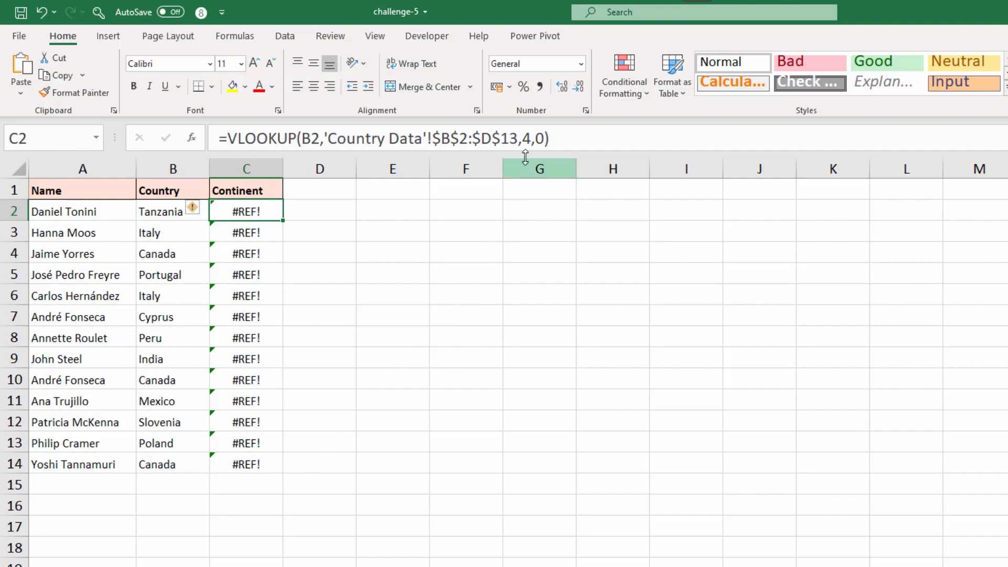
click(528, 139)
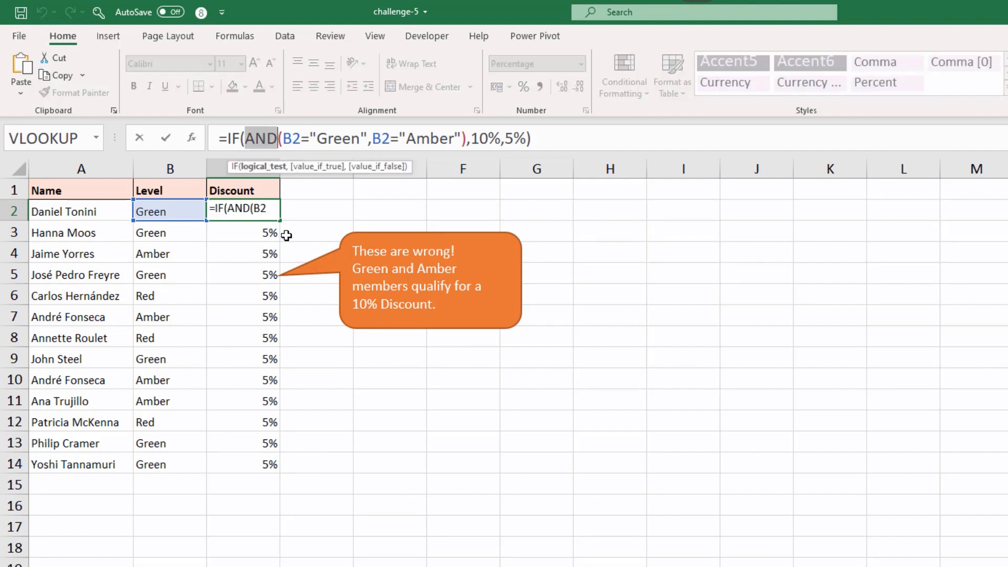
Make the discount IF use OR(Green, Amber) for 10% and fill it down column C
text(or)
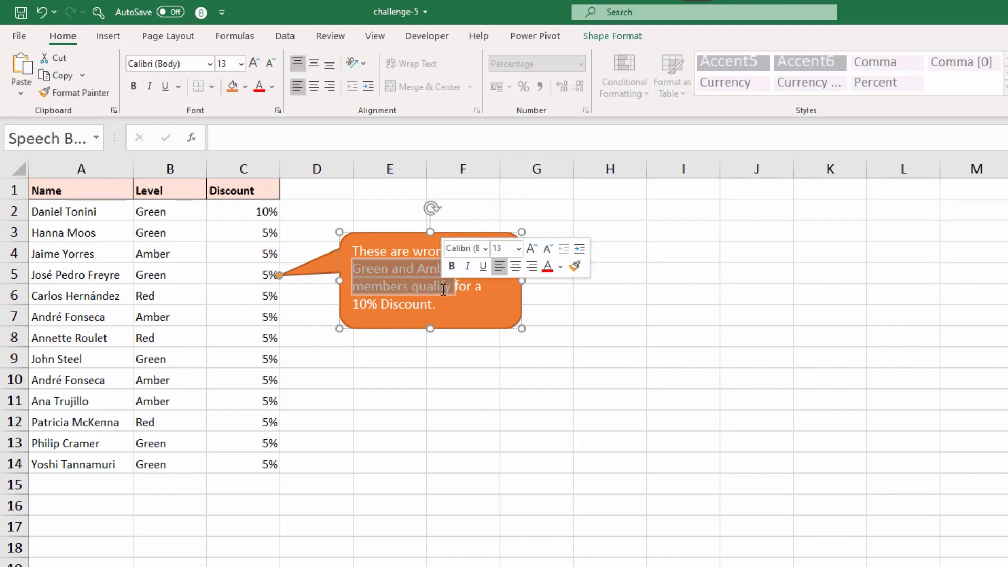
click(397, 268)
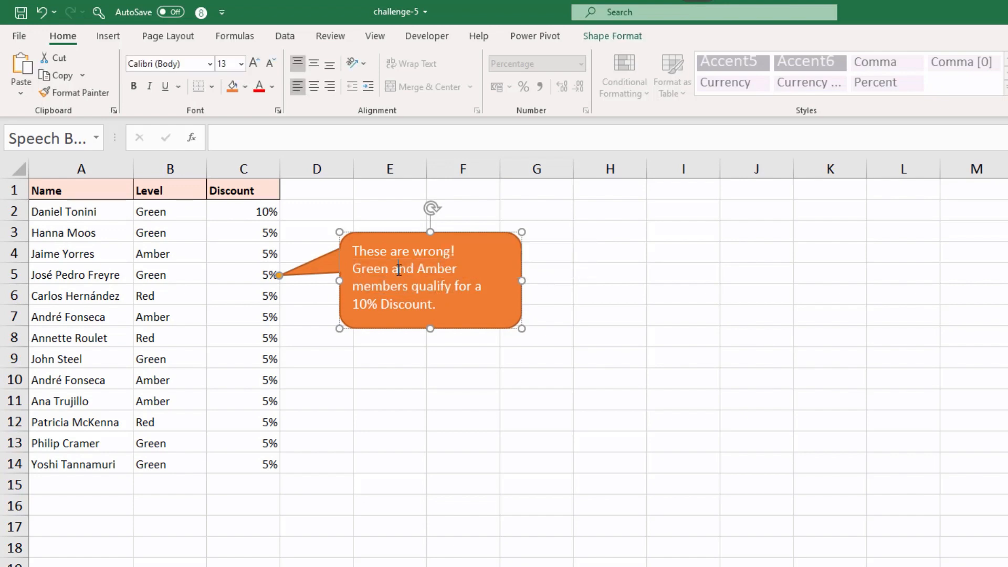
double_click(403, 269)
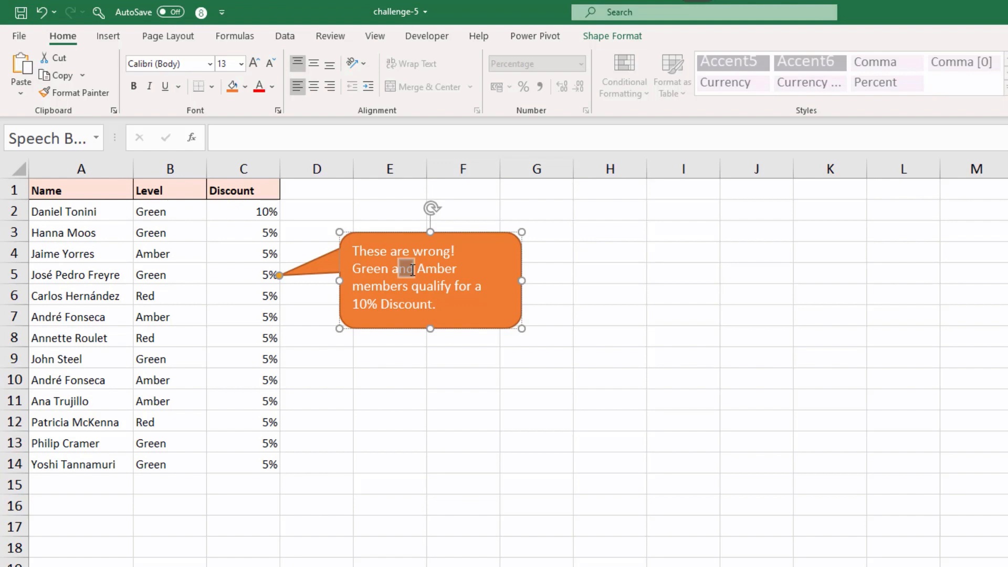
click(243, 211)
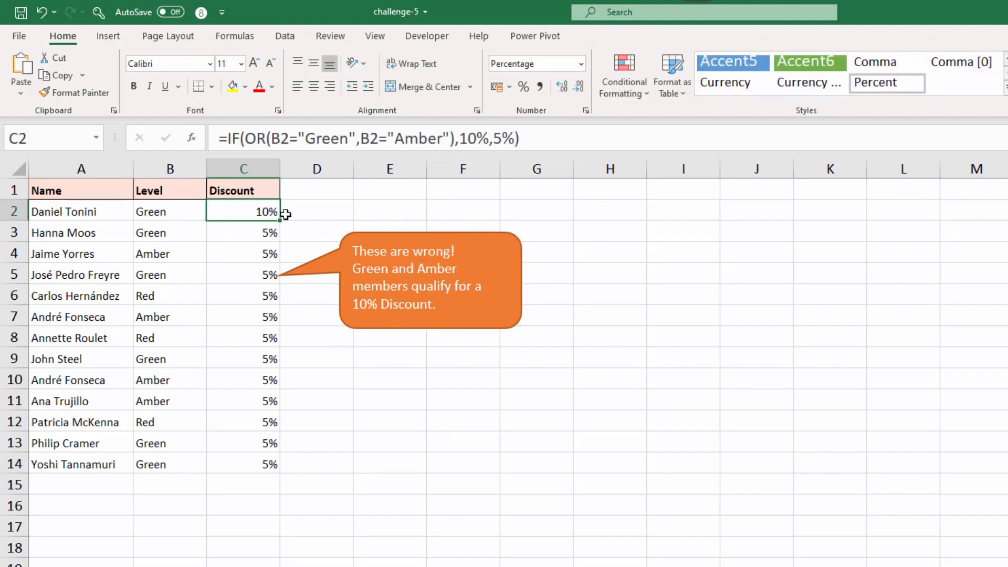
drag(281, 222, 280, 464)
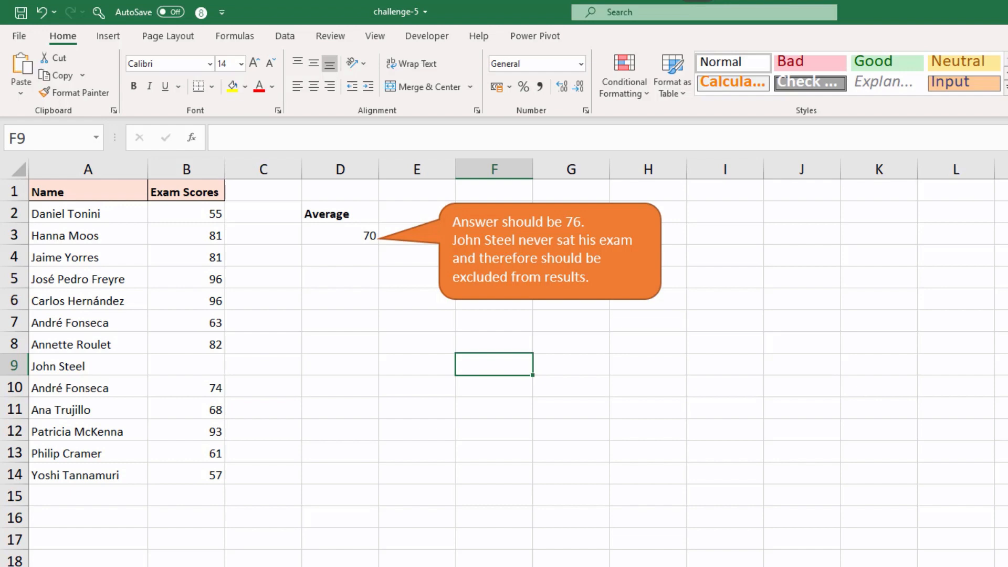
mouse_move(329, 548)
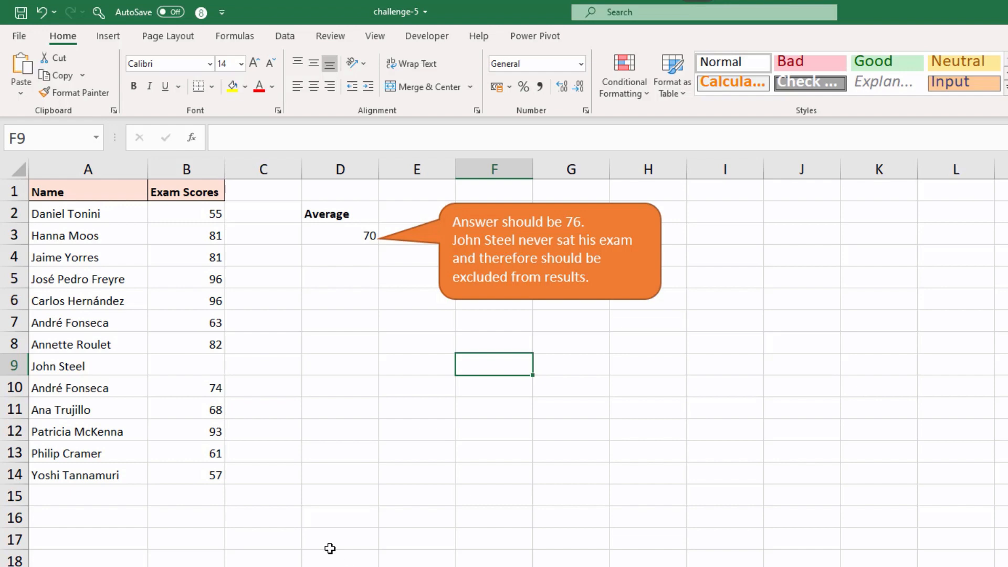
click(187, 366)
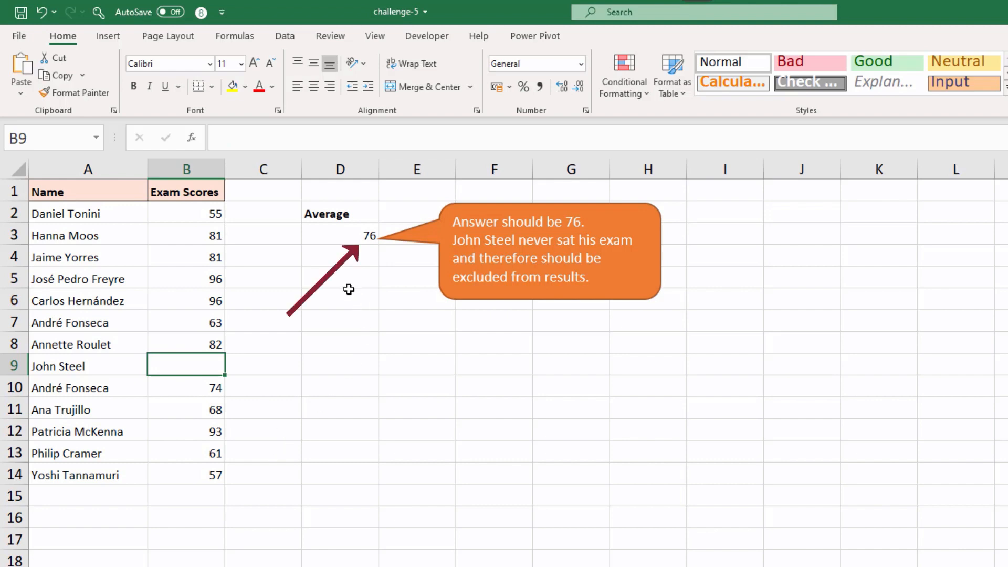
mouse_move(347, 242)
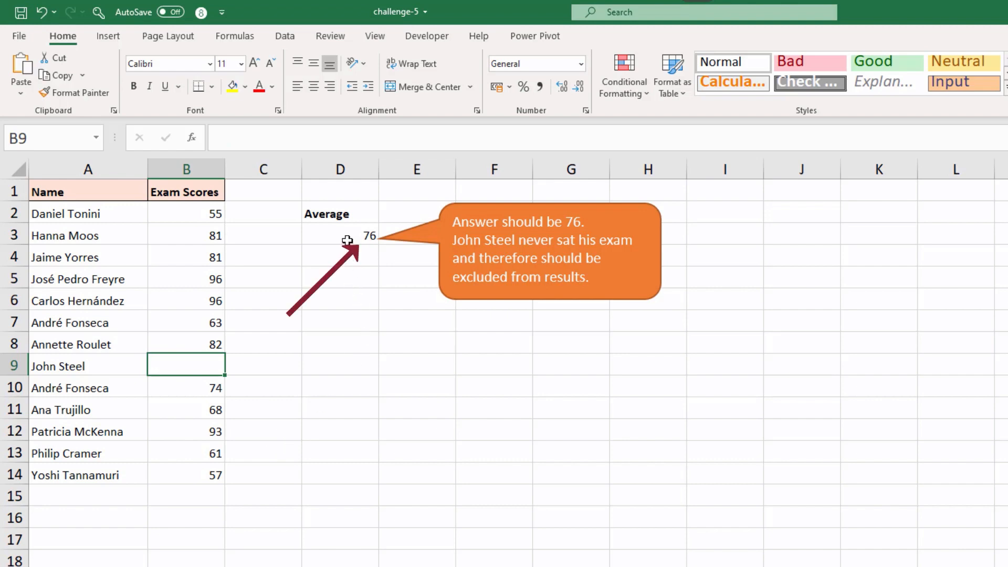
click(339, 234)
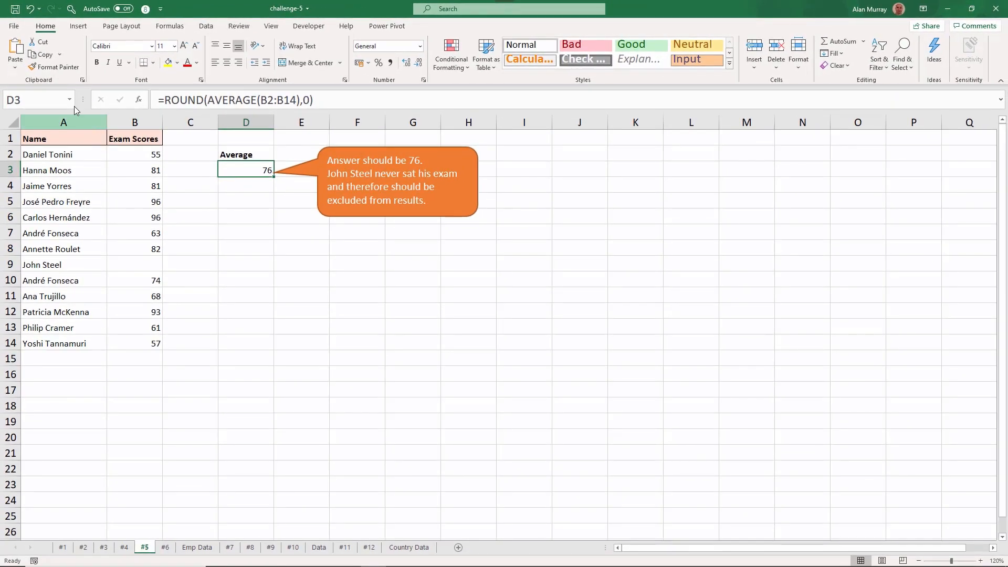
Enable 'Show a zero in cells that have zero value' in Excel Options > Advanced for this worksheet
click(13, 25)
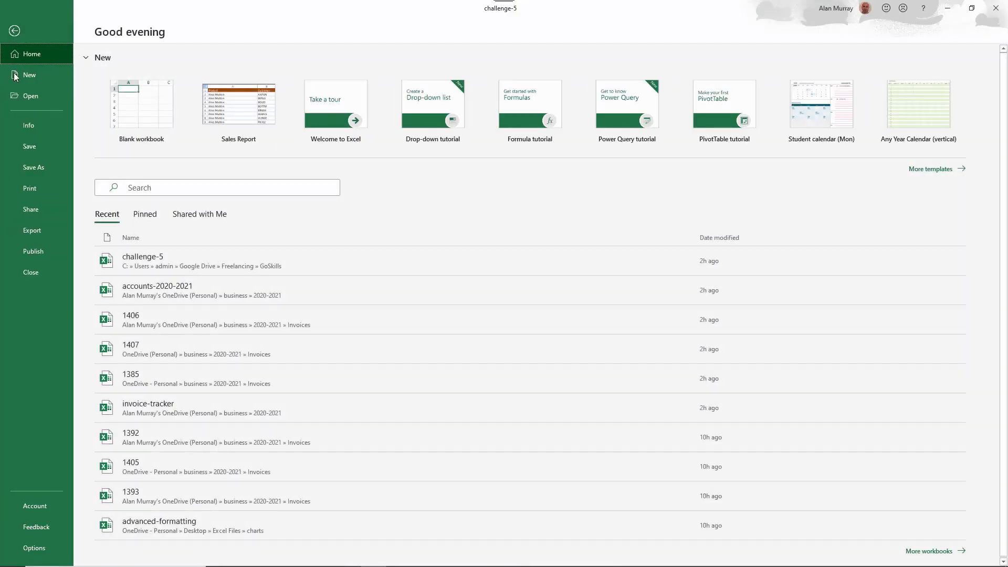
click(13, 31)
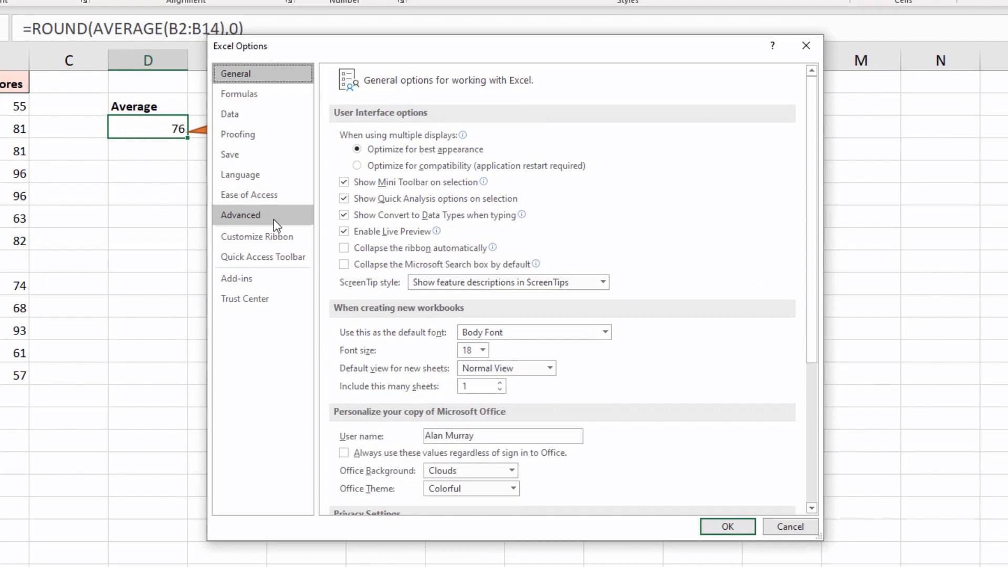
click(241, 214)
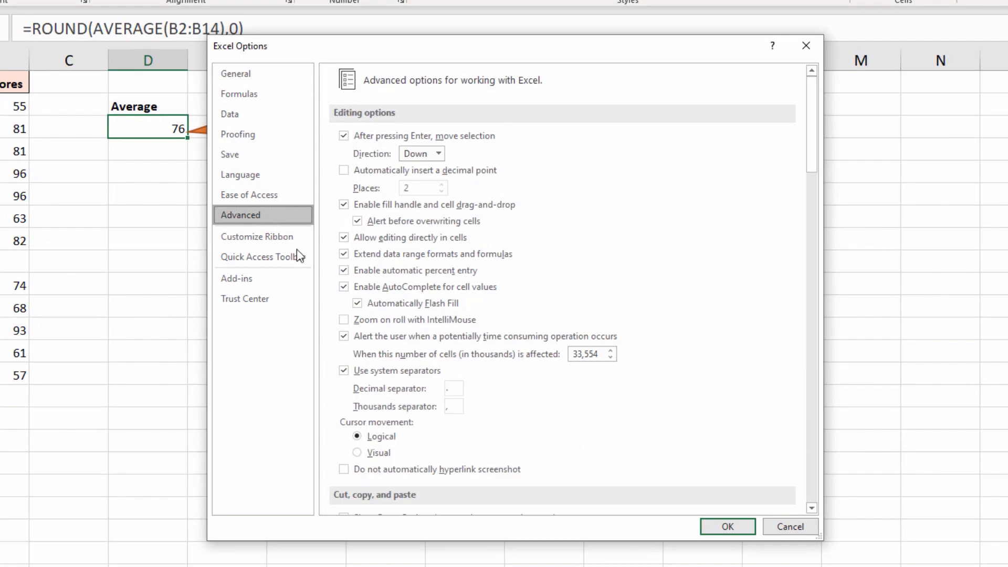
scroll(down, 3)
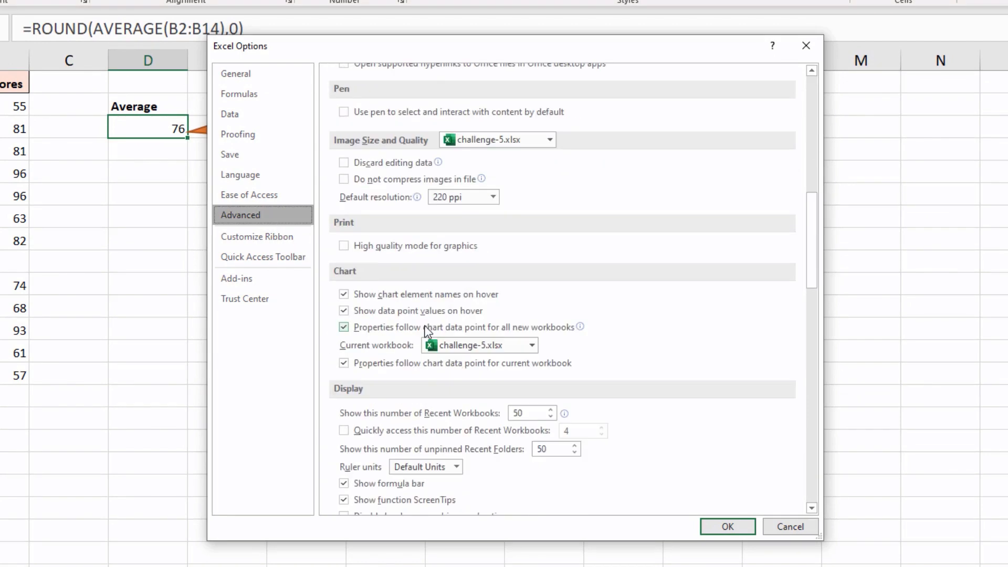
scroll(down, 3)
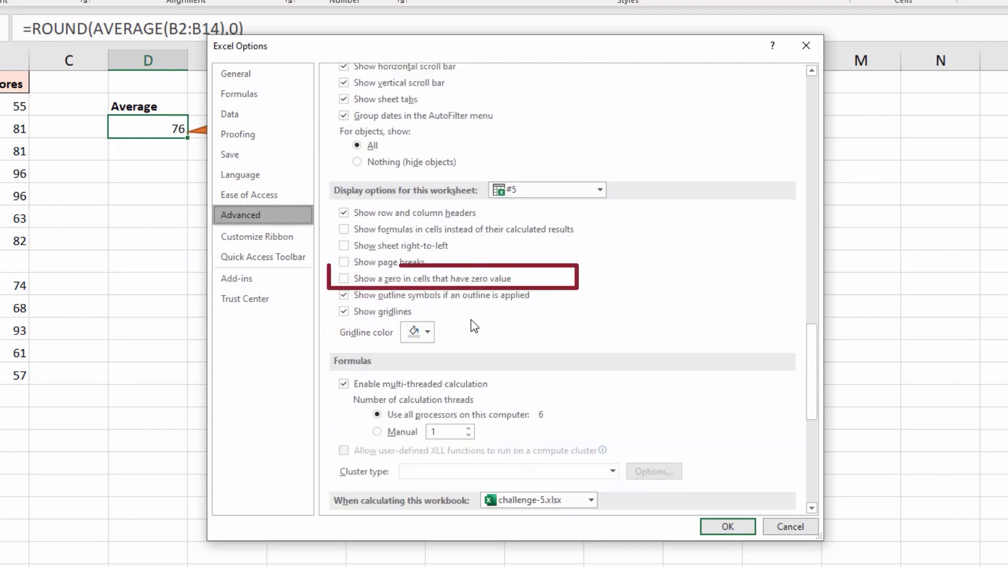
click(345, 262)
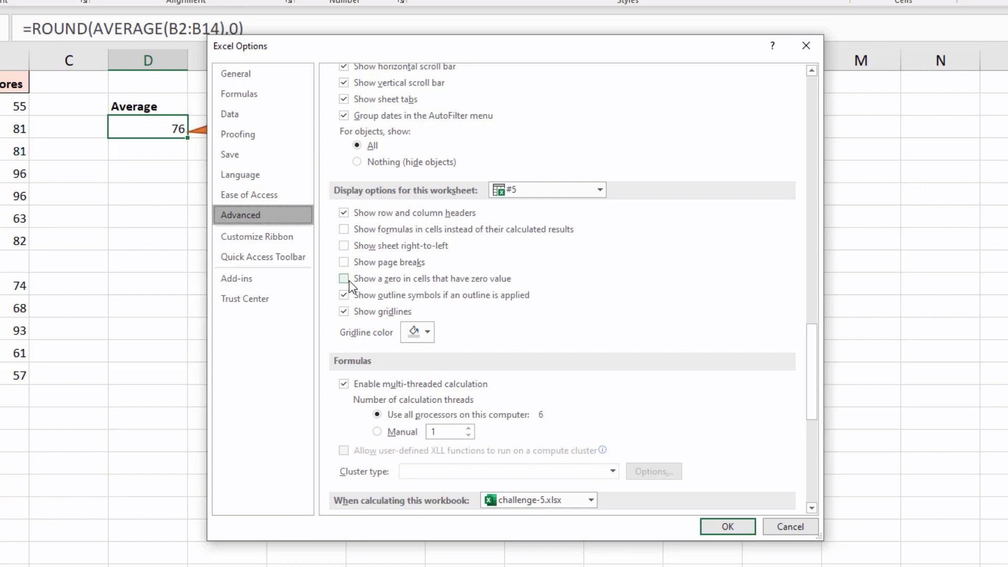
click(345, 278)
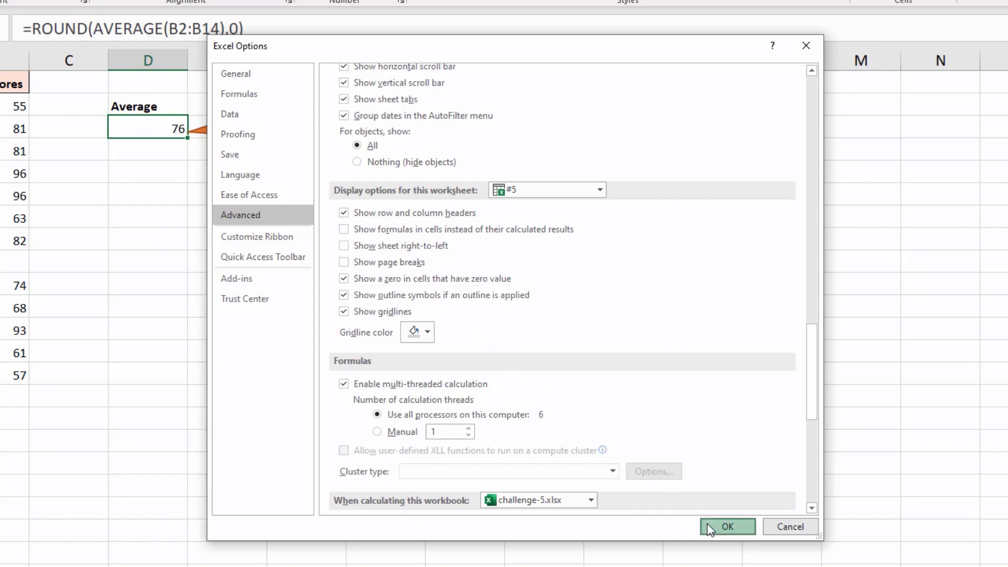
click(727, 526)
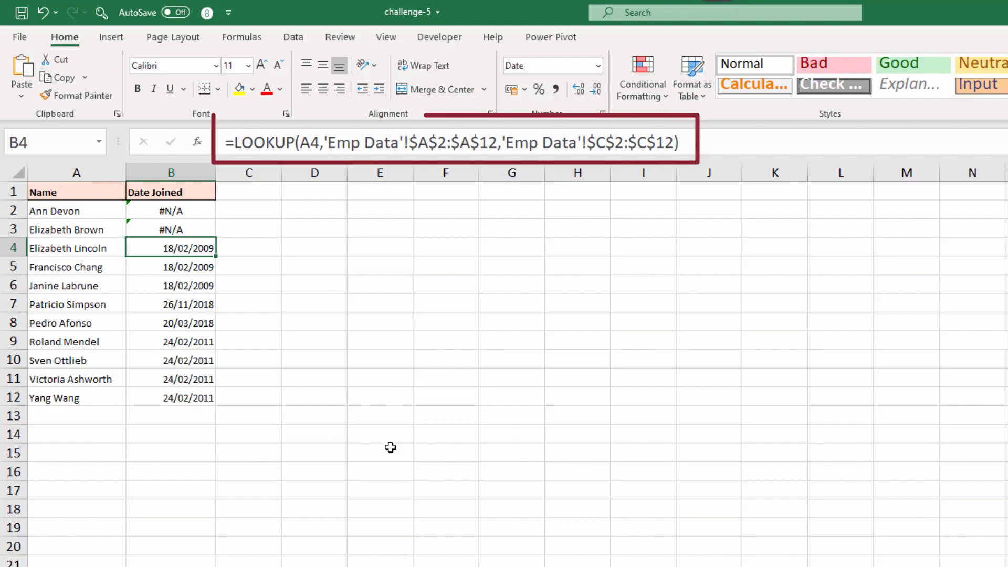
Review the LOOKUP names A2:A11, then select the name list on the Emp Data sheet
click(172, 210)
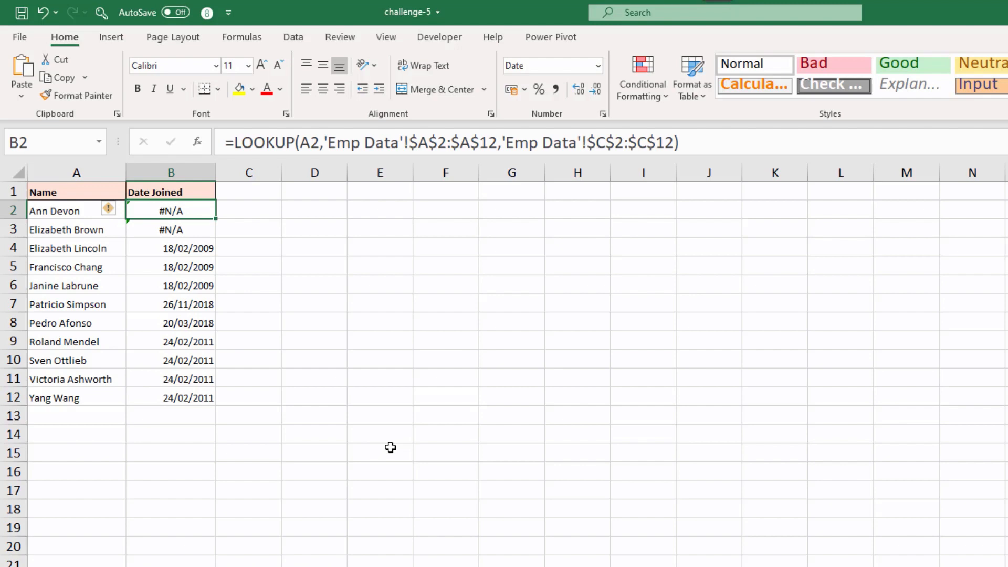
mouse_move(316, 373)
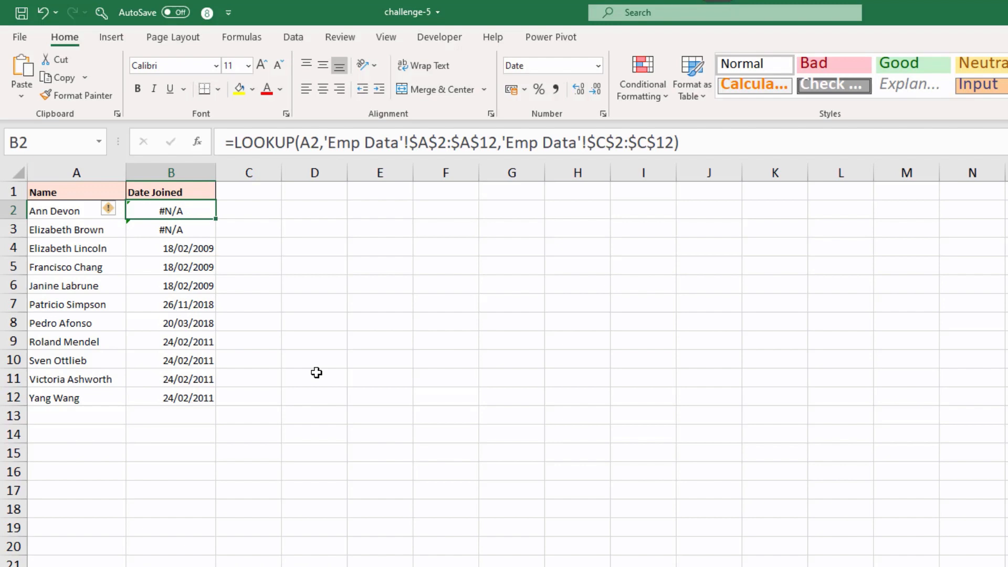
click(249, 321)
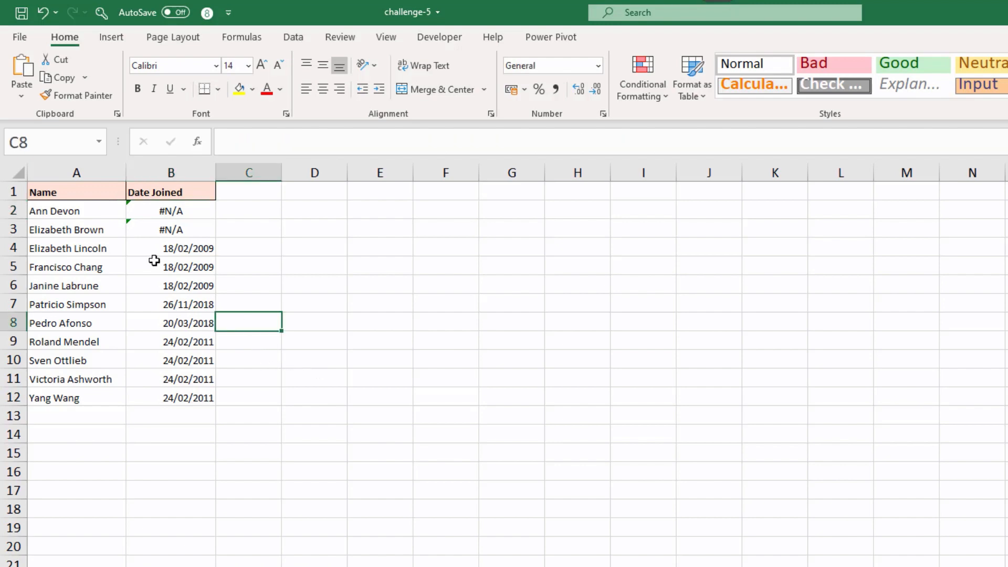
mouse_move(108, 213)
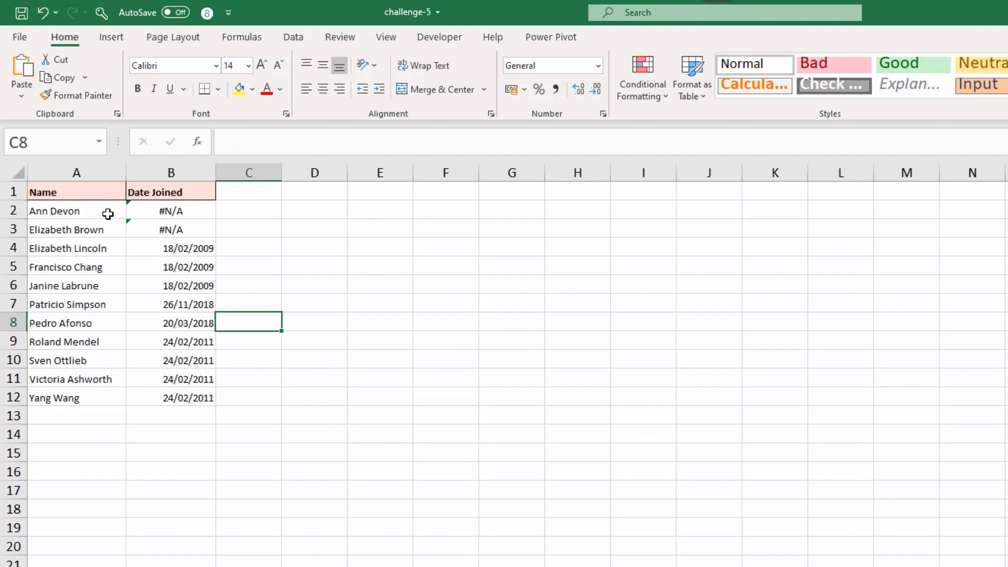
drag(75, 210, 75, 380)
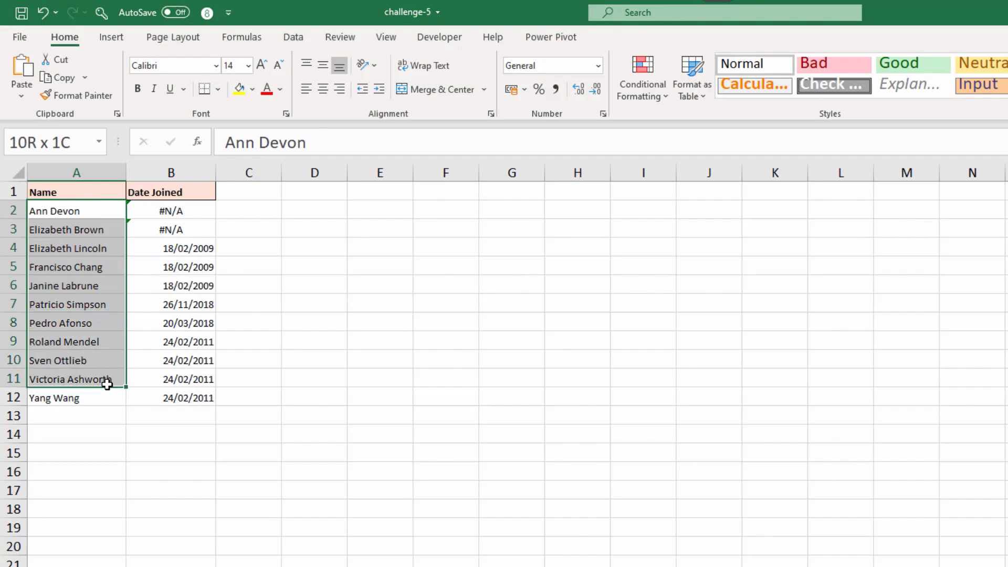
click(171, 211)
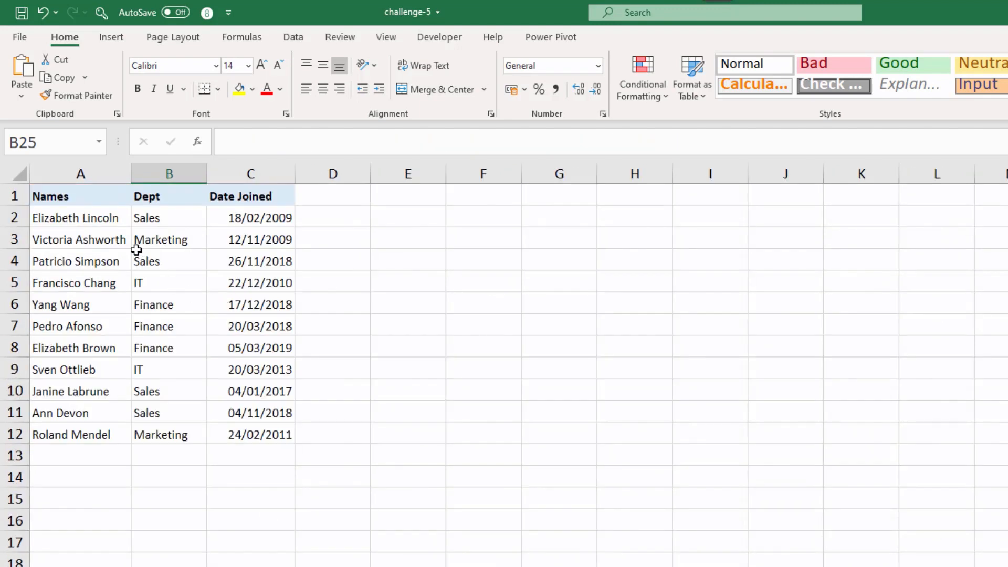
drag(81, 196, 81, 433)
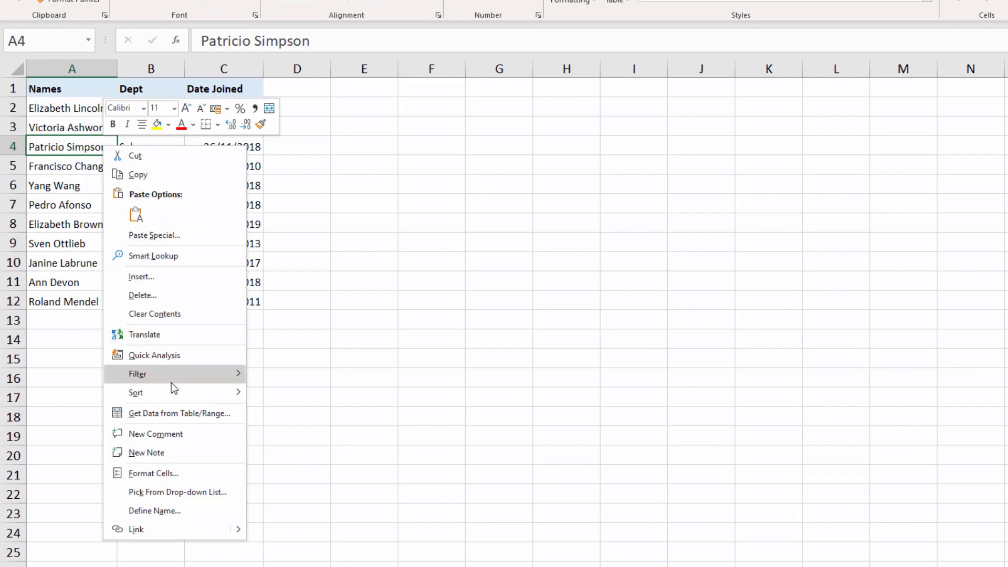
mouse_move(136, 391)
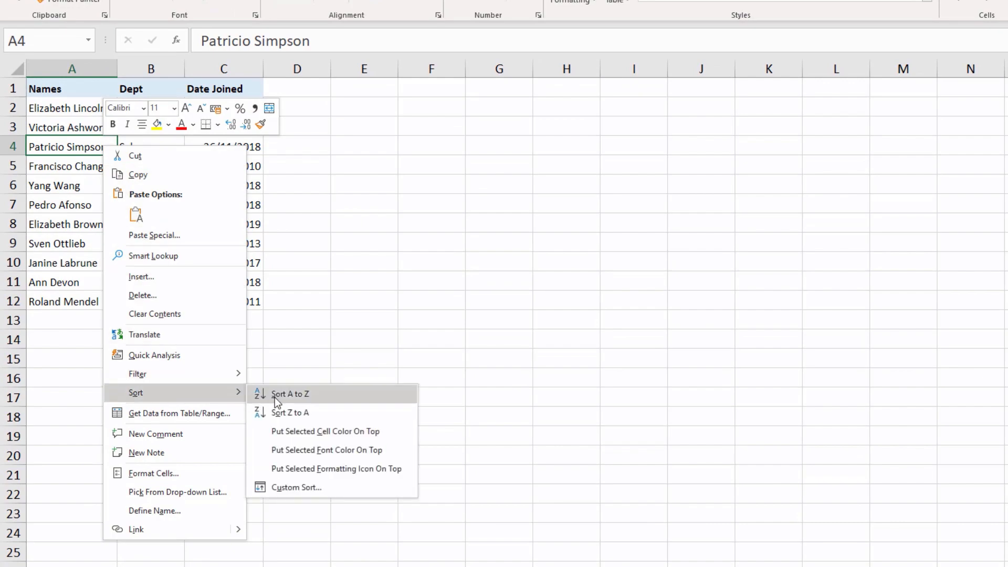
Sort the Emp Data names A to Z so every Date Joined lookup returns a date
click(290, 393)
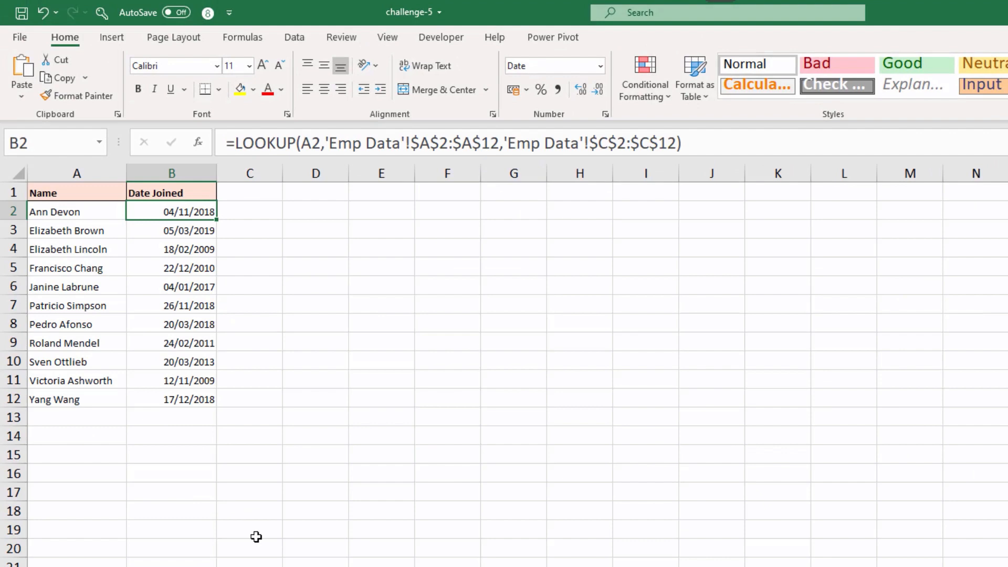
mouse_move(257, 509)
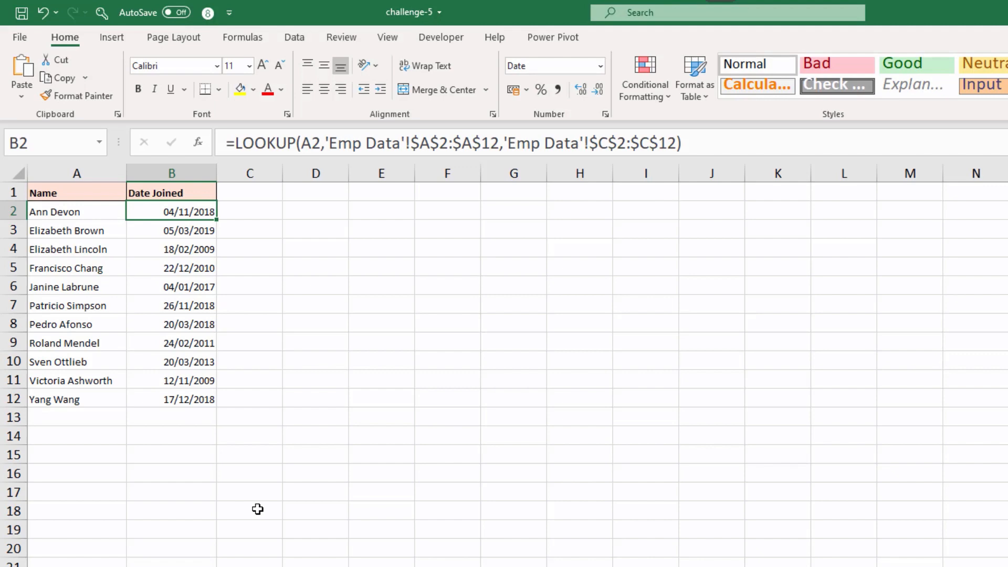
mouse_move(268, 458)
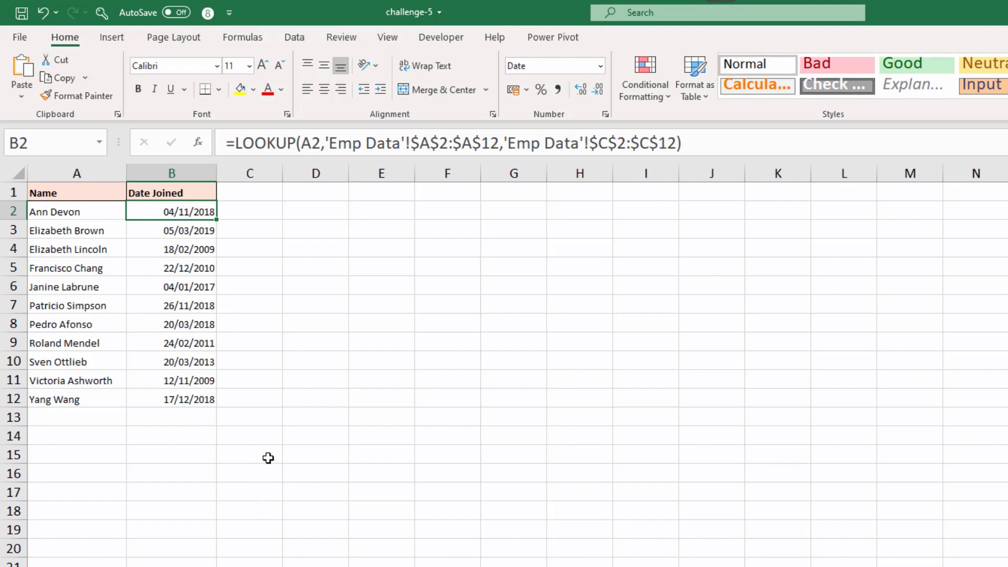
mouse_move(214, 266)
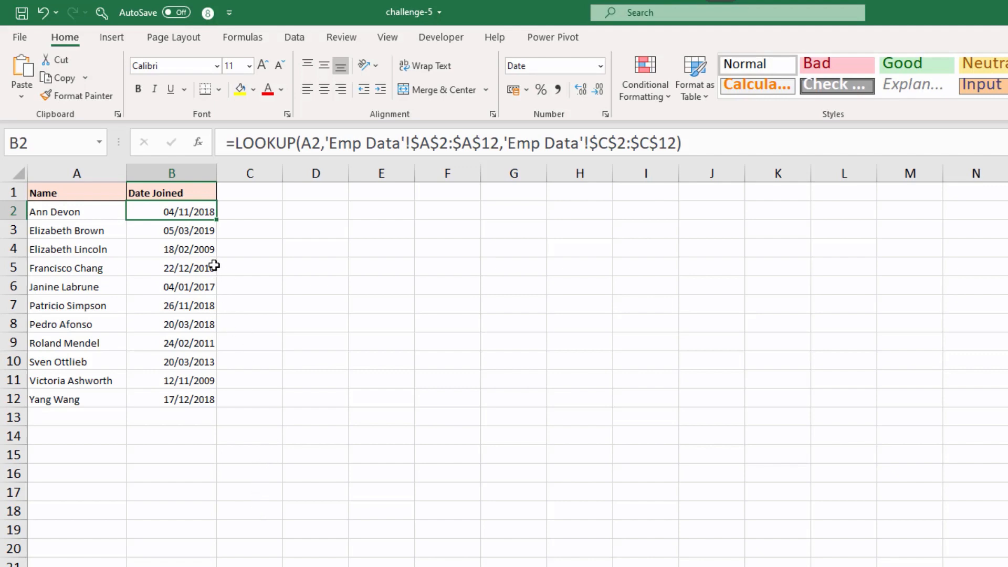
mouse_move(208, 230)
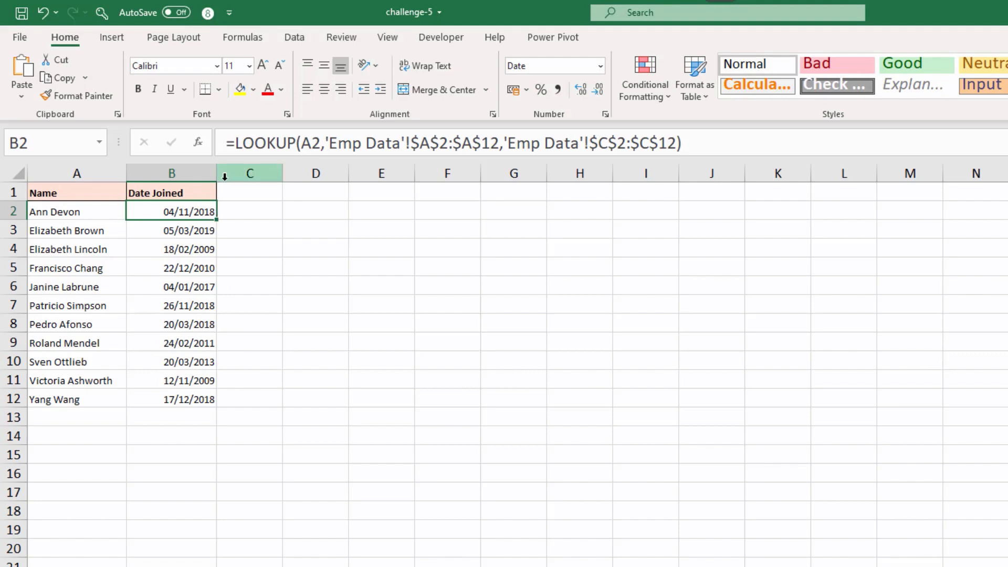
mouse_move(236, 145)
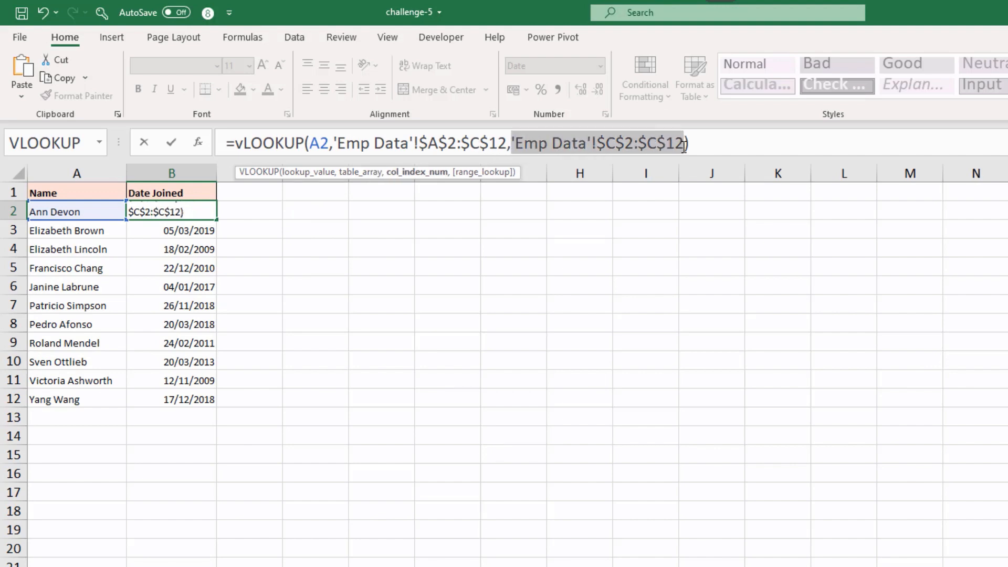
Finish the VLOOKUP with column index 3 and 0 for exact match
text(3)
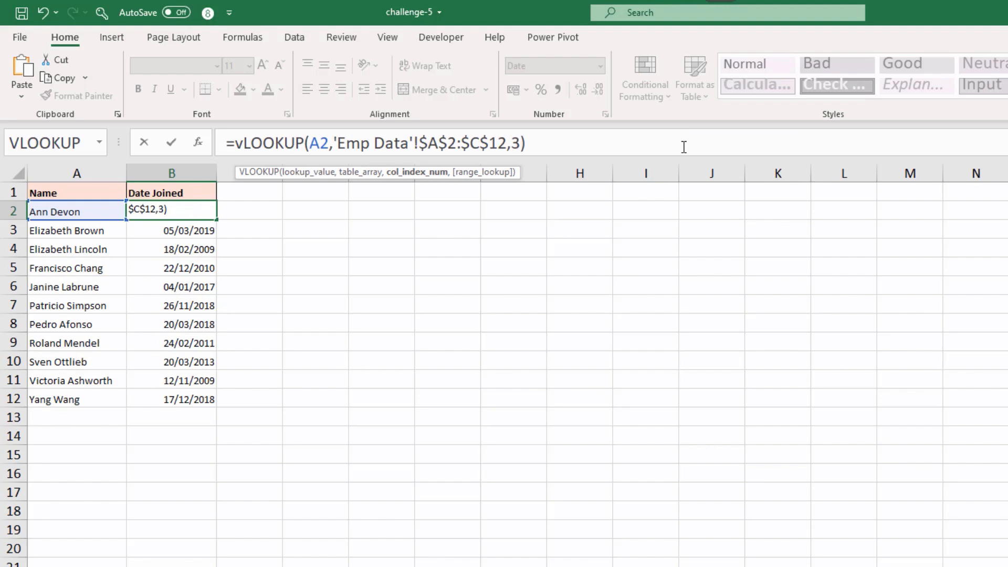
text(,0))
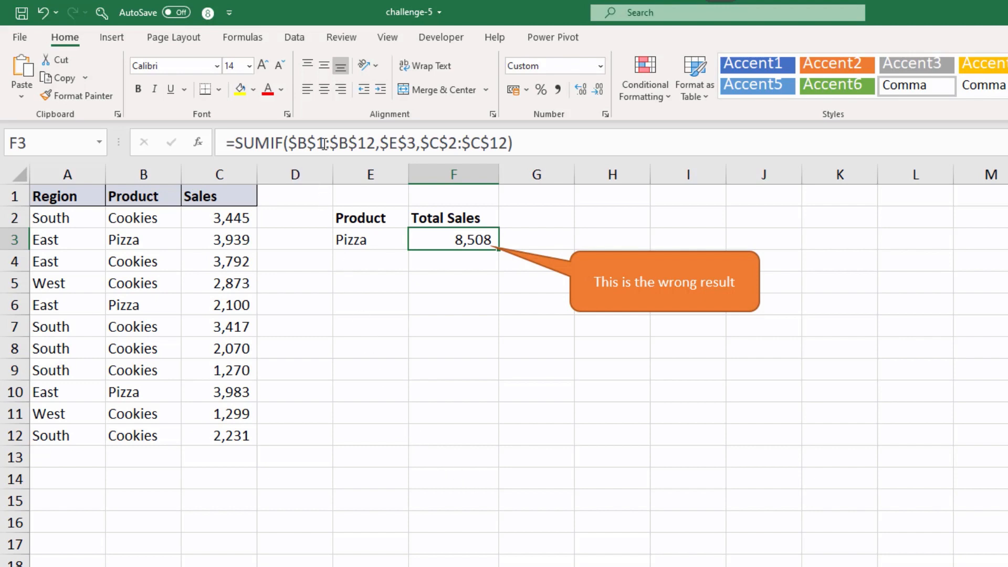
Align the Pizza SUMIF criteria range to $B$2:$B$12 so the total reads 10,022
double_click(454, 240)
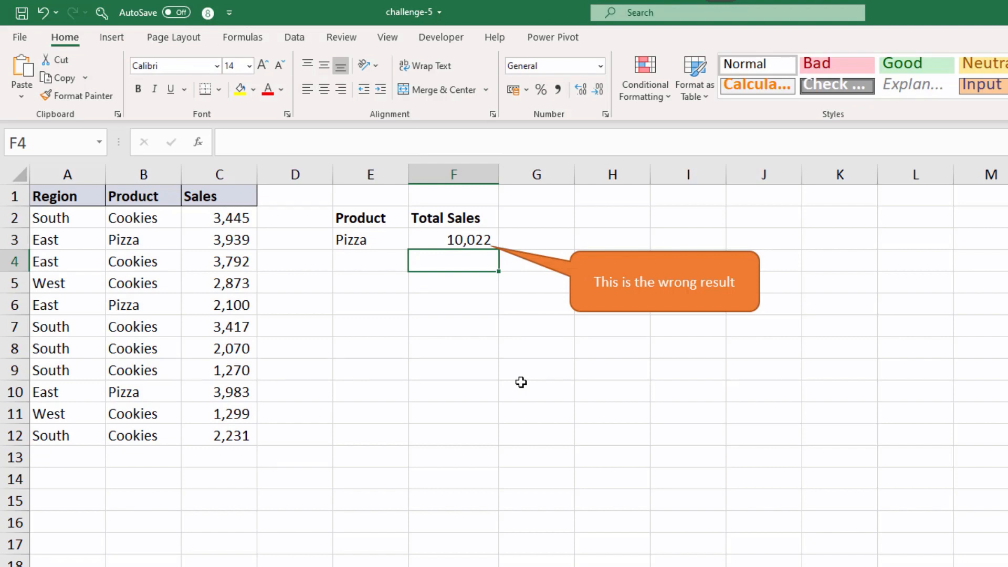
click(370, 305)
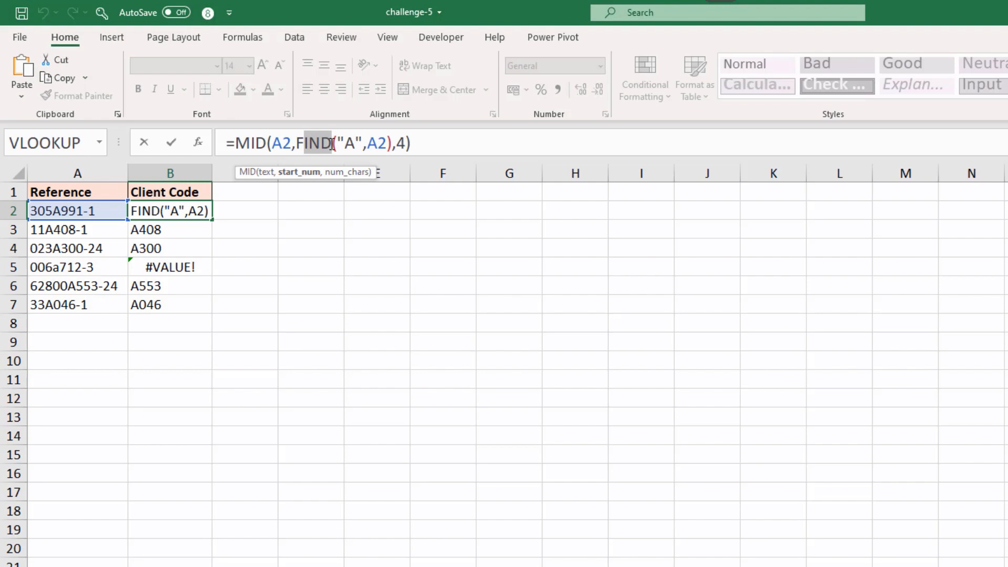
Keep reference 006a712-3 lowercase and switch the Client Code formula to SEARCH, applied to every row
key(Enter)
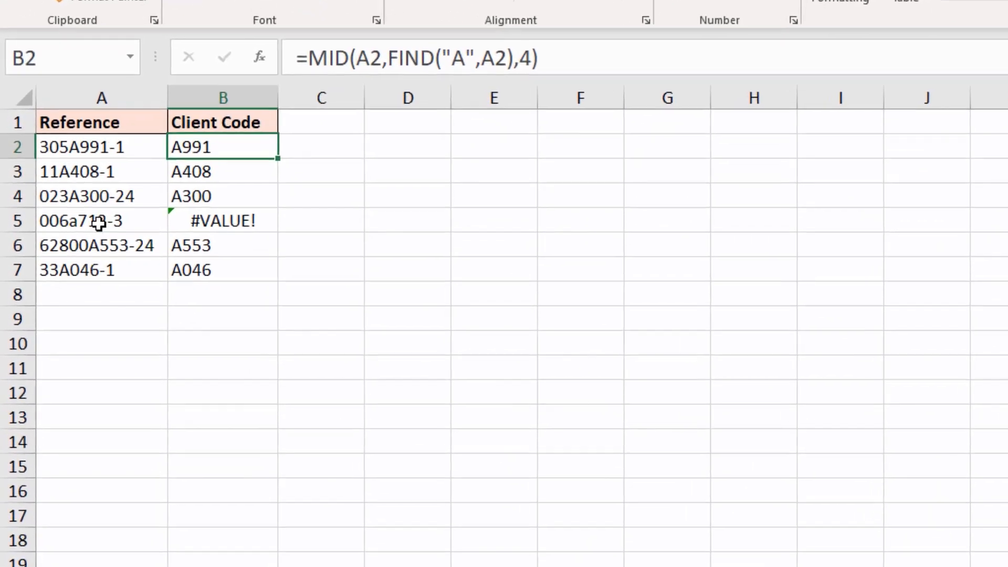
click(101, 219)
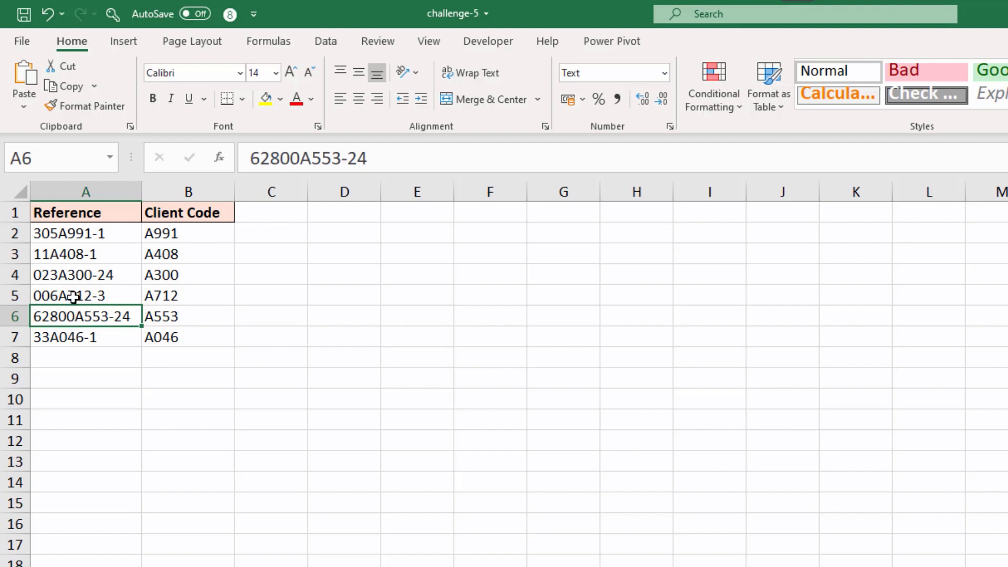
click(85, 295)
text(a)
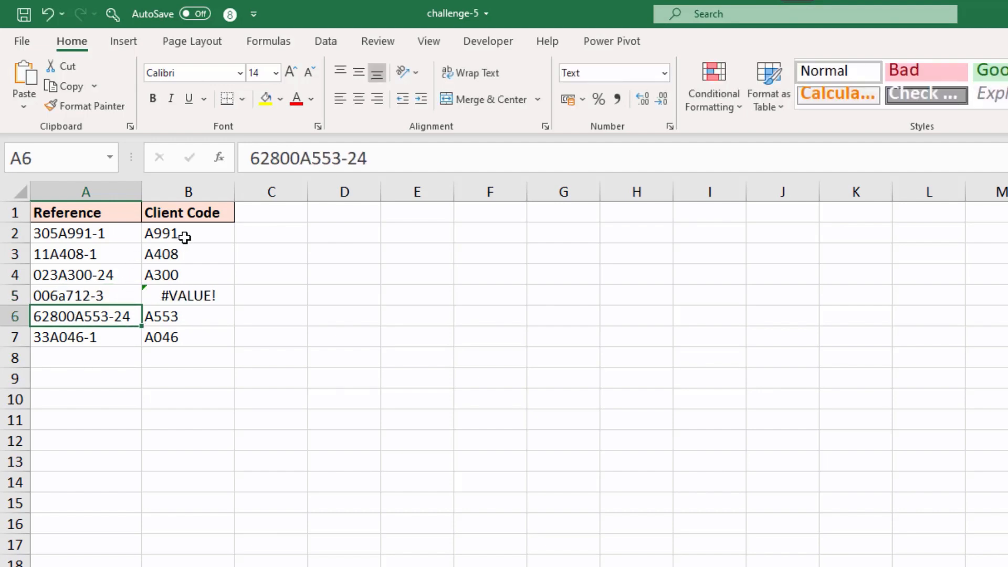
click(188, 234)
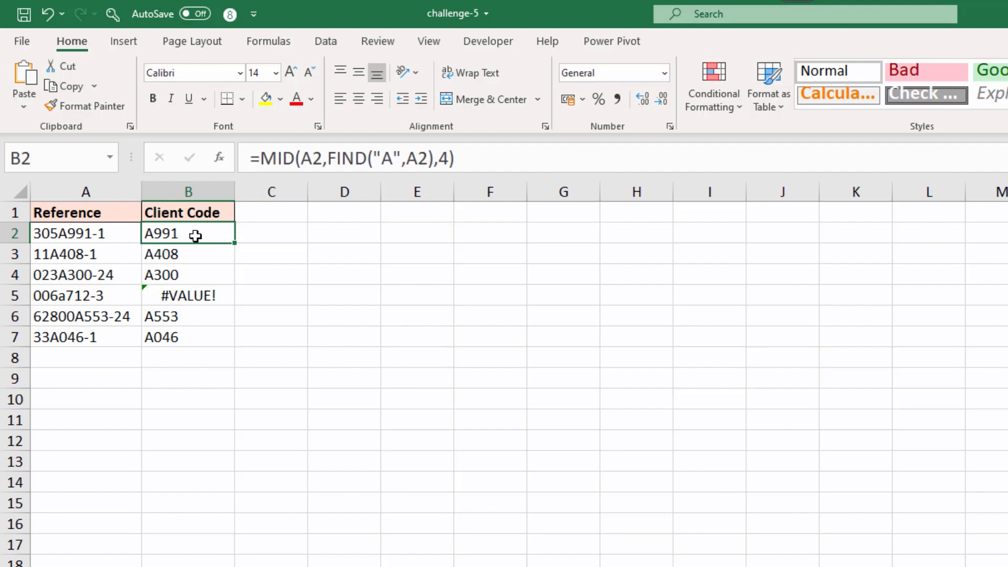
mouse_move(332, 159)
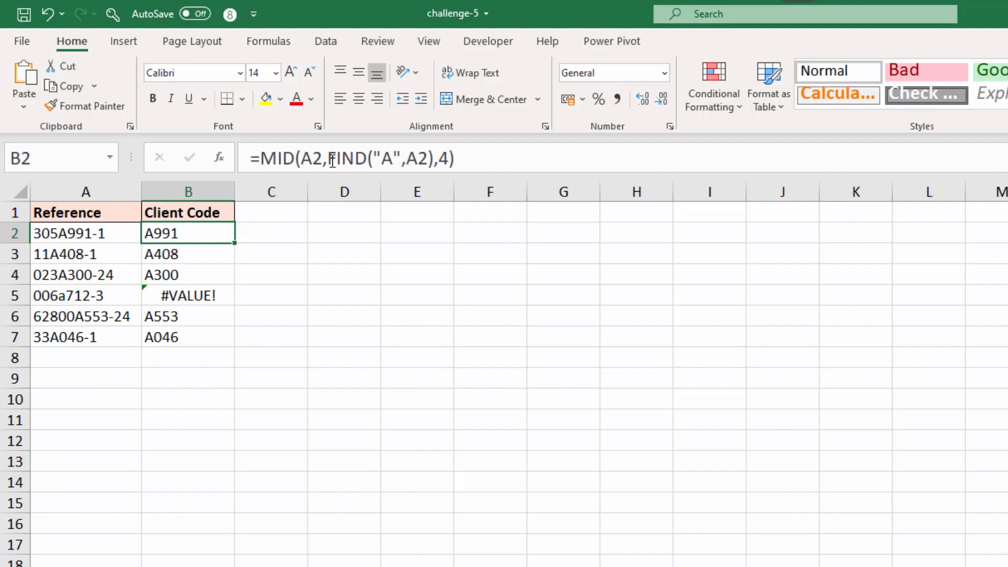
text(search)
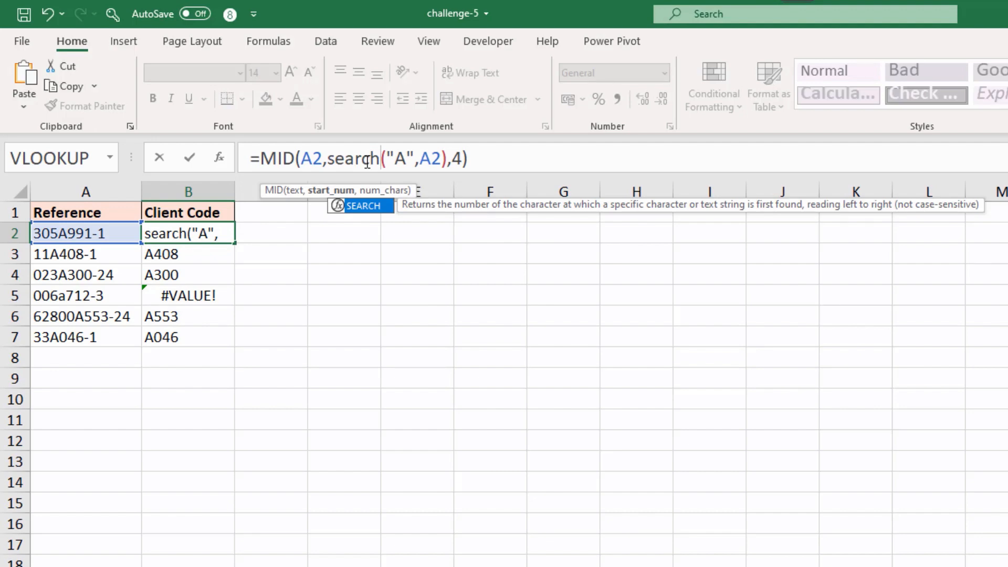
key(enter)
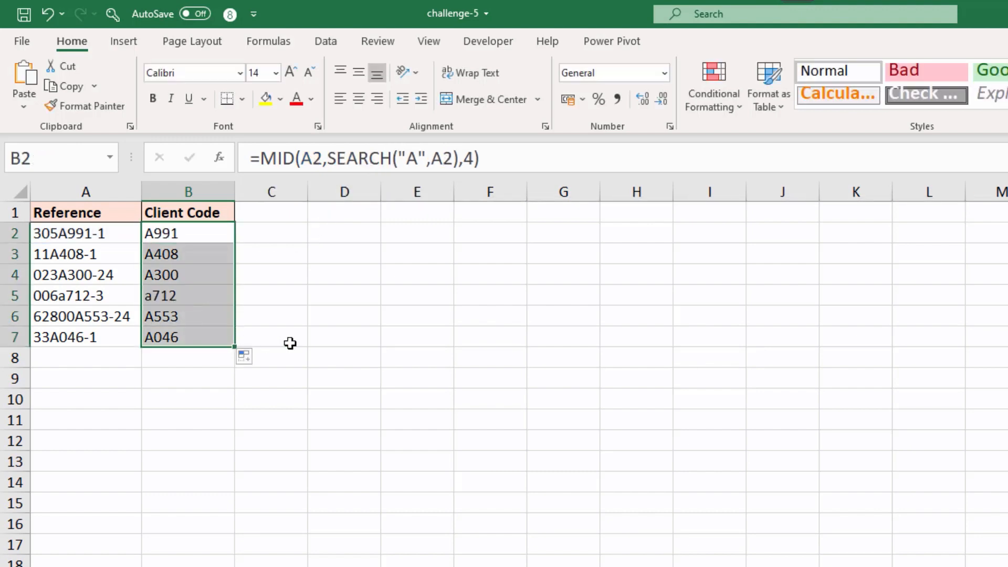
mouse_move(403, 300)
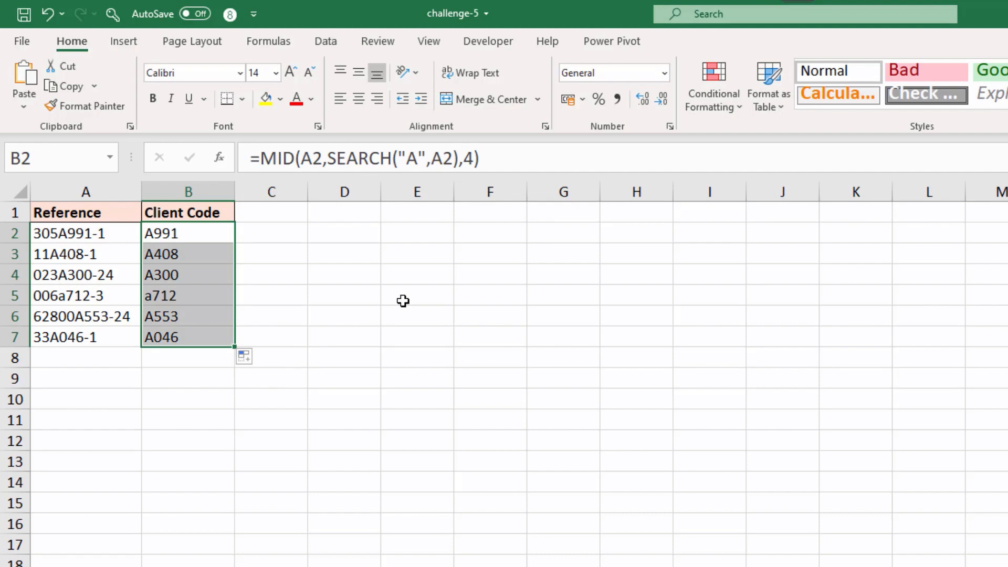
mouse_move(154, 303)
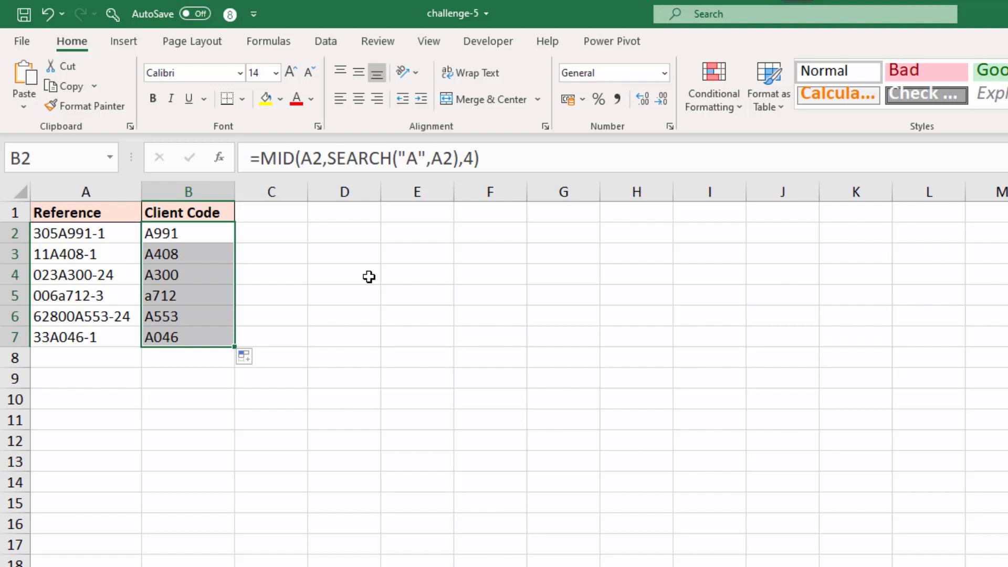
Wrap B2's MID/SEARCH formula in UPPER so it returns A991
double_click(188, 233)
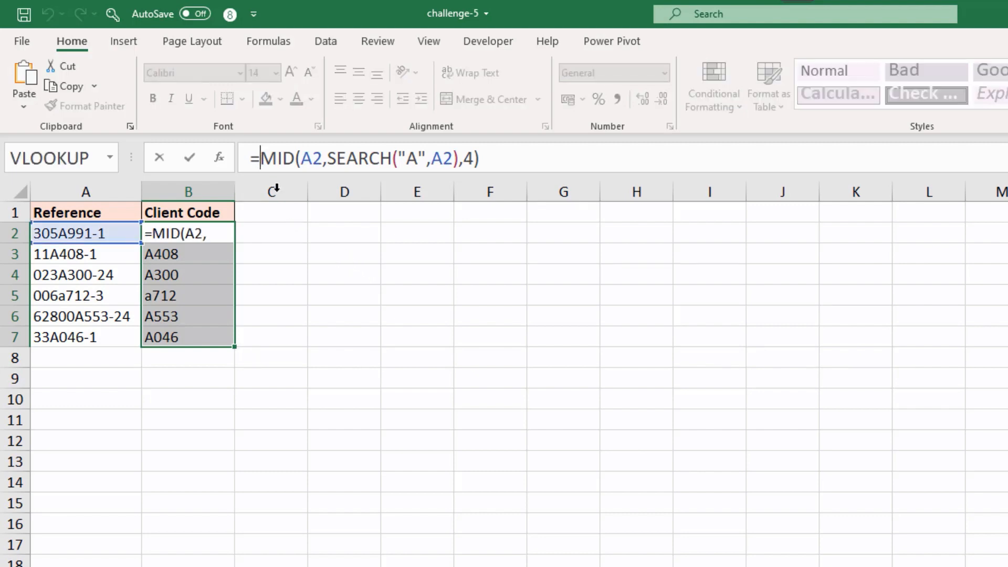
text(upper)
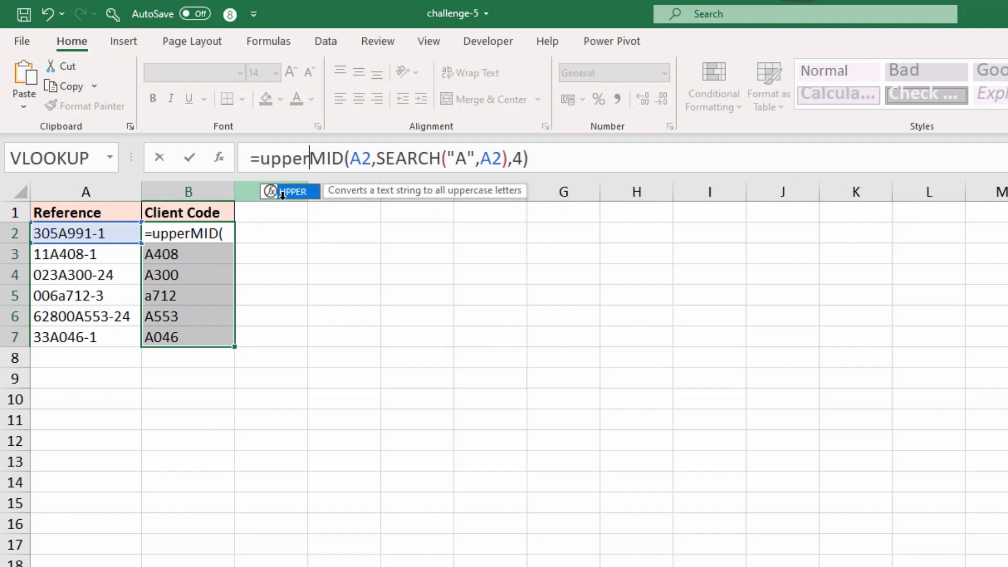
text(()
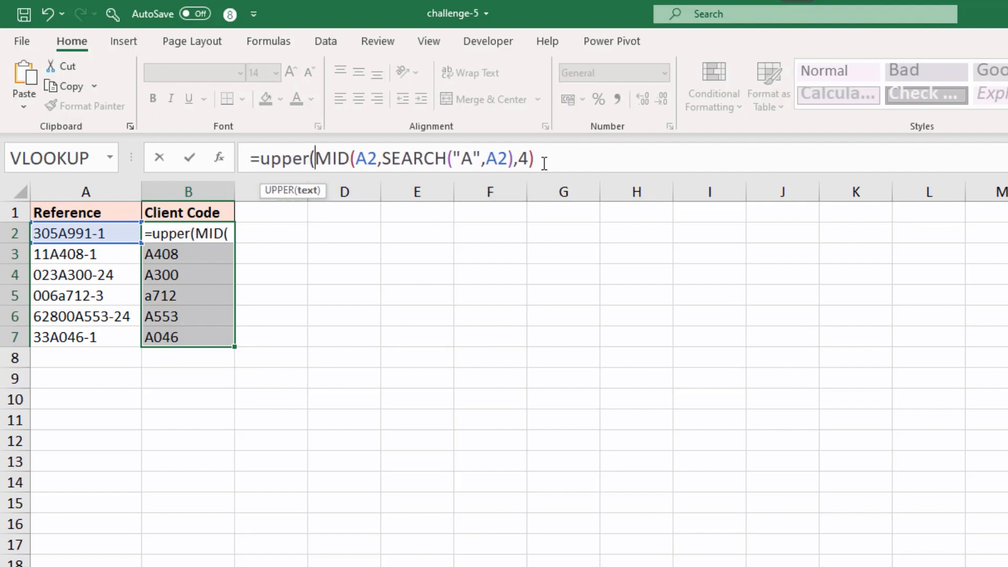
text())
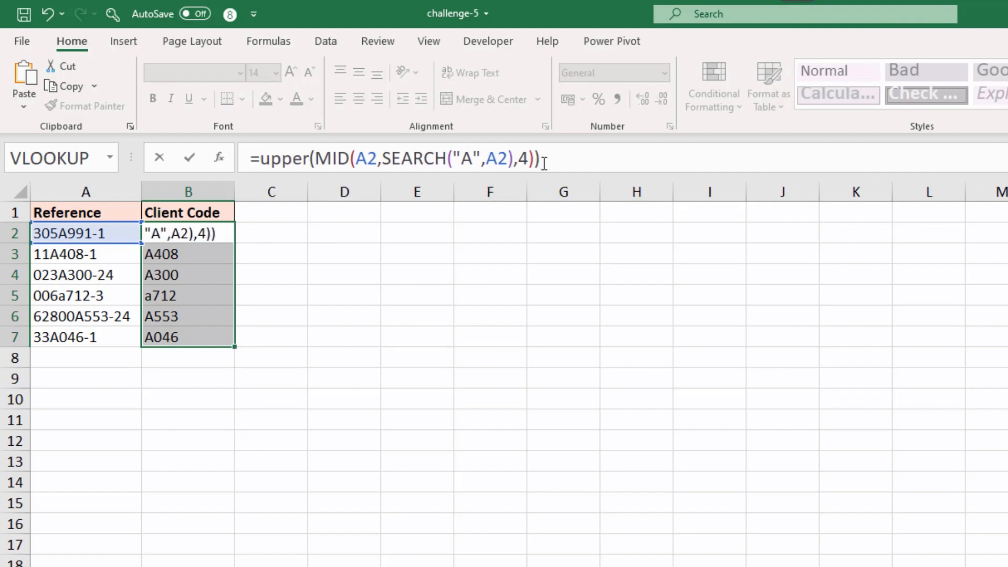
key(Enter)
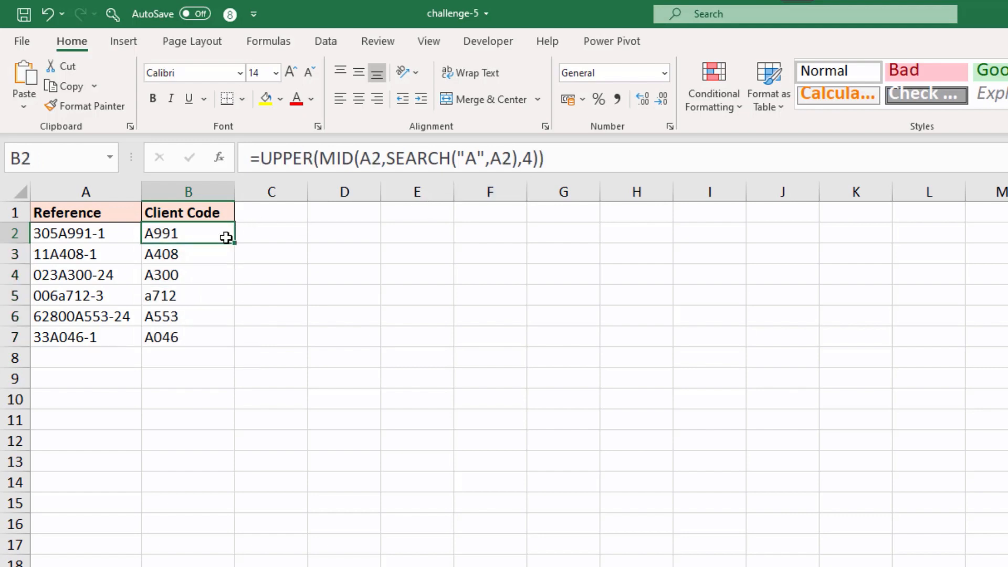
click(344, 295)
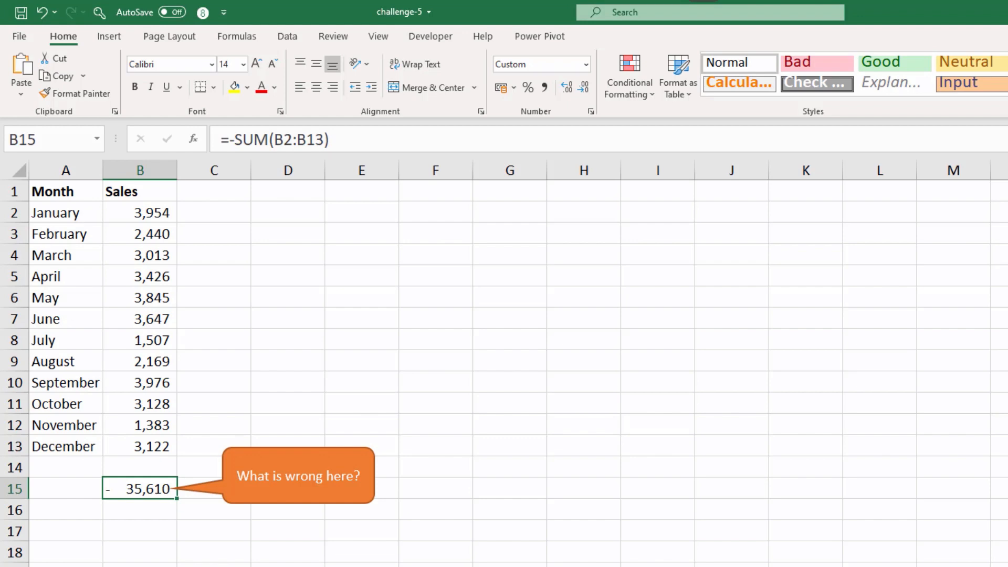
mouse_move(246, 362)
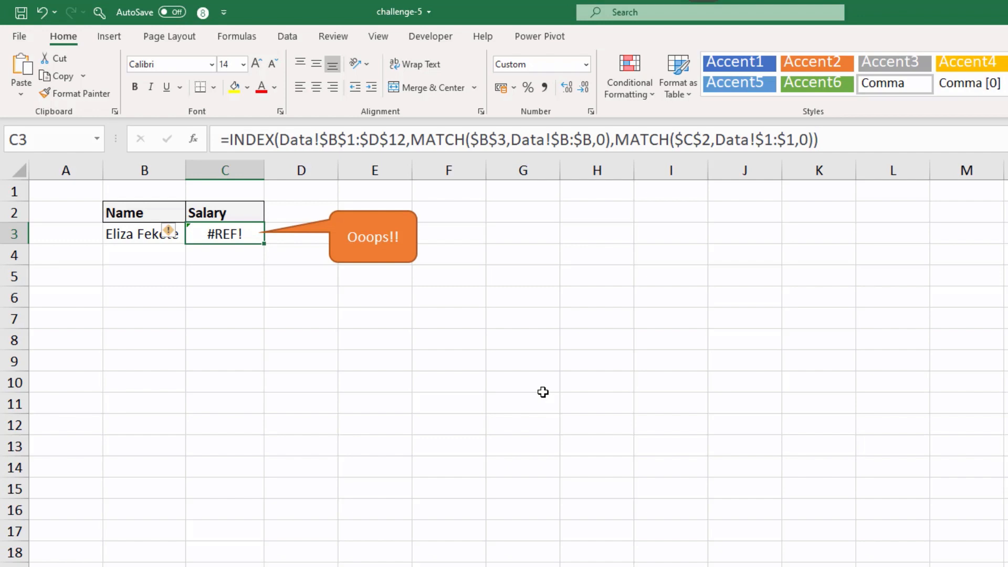
mouse_move(544, 397)
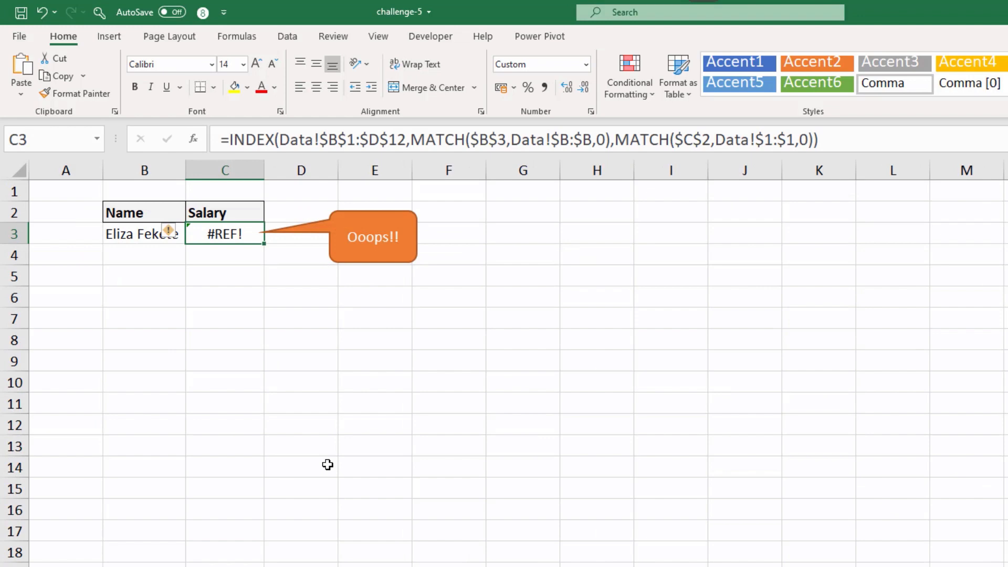
mouse_move(298, 403)
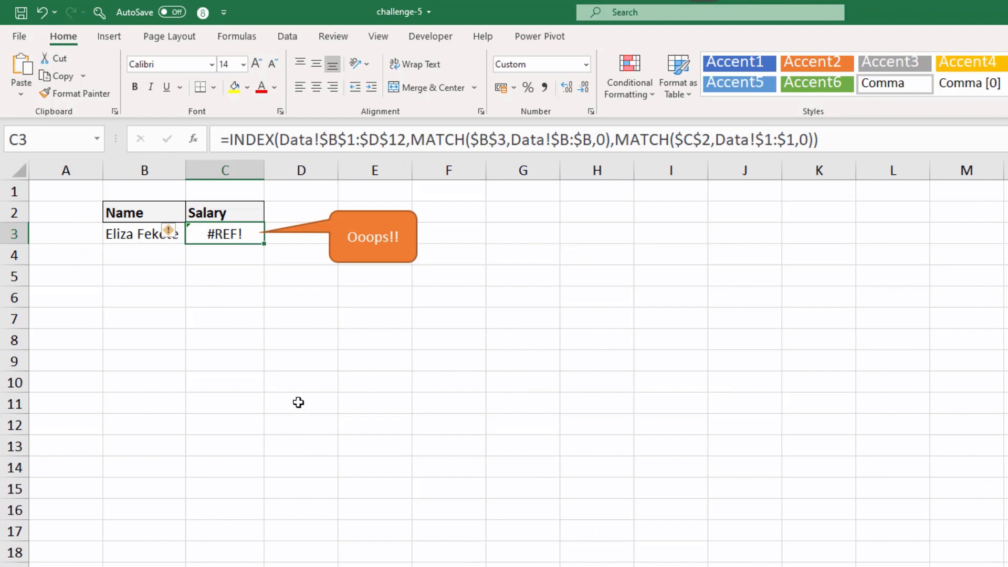
click(144, 233)
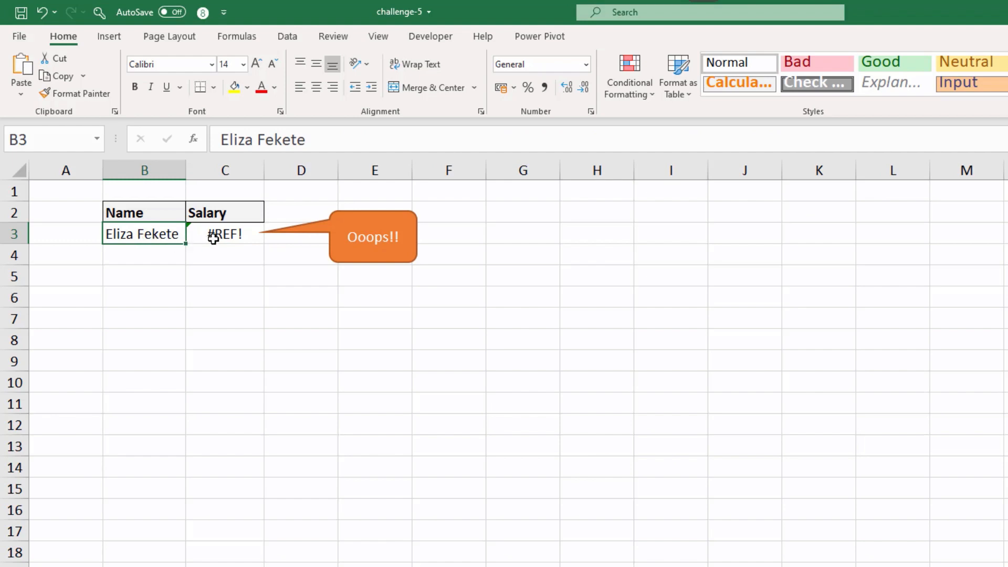
click(225, 234)
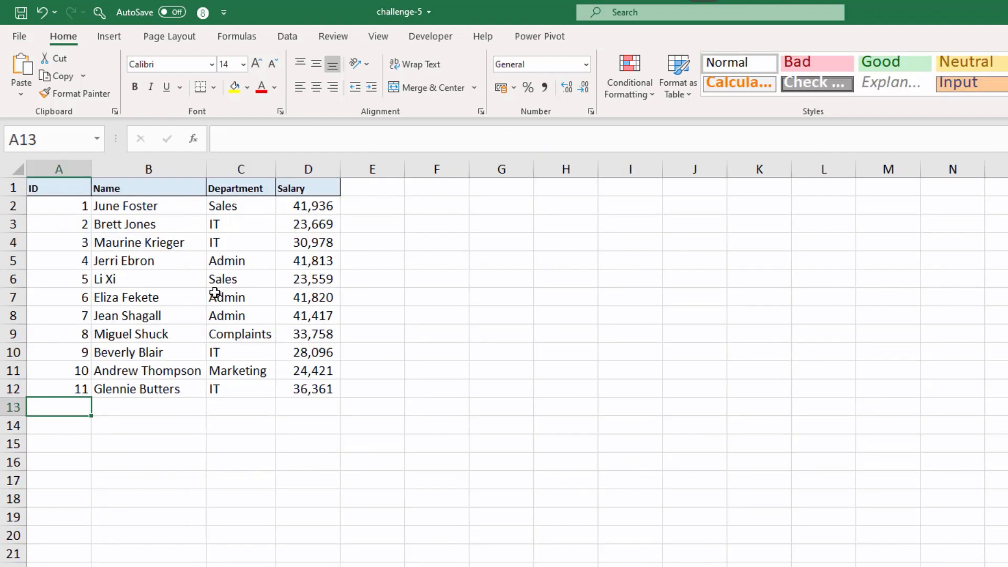
click(148, 168)
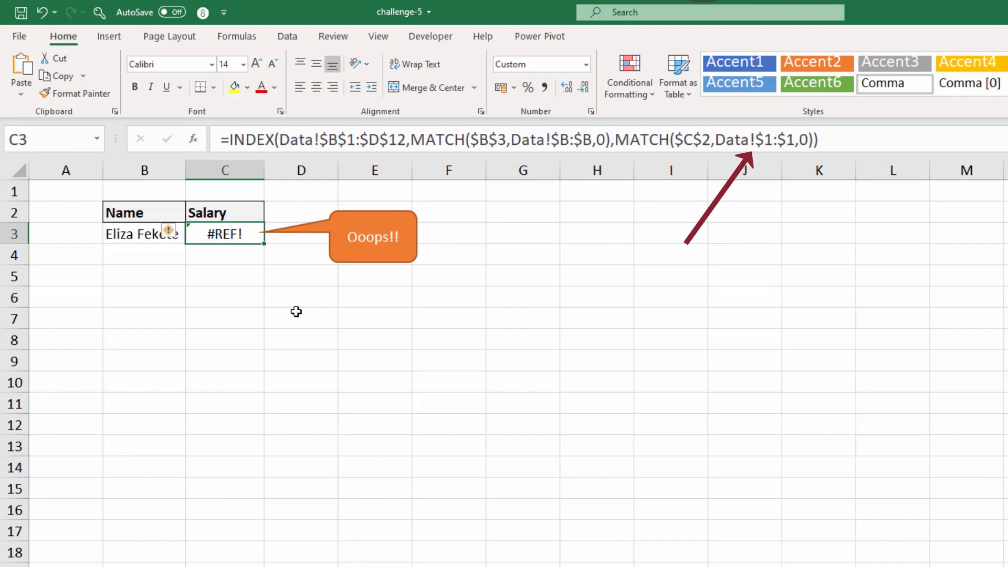
mouse_move(296, 325)
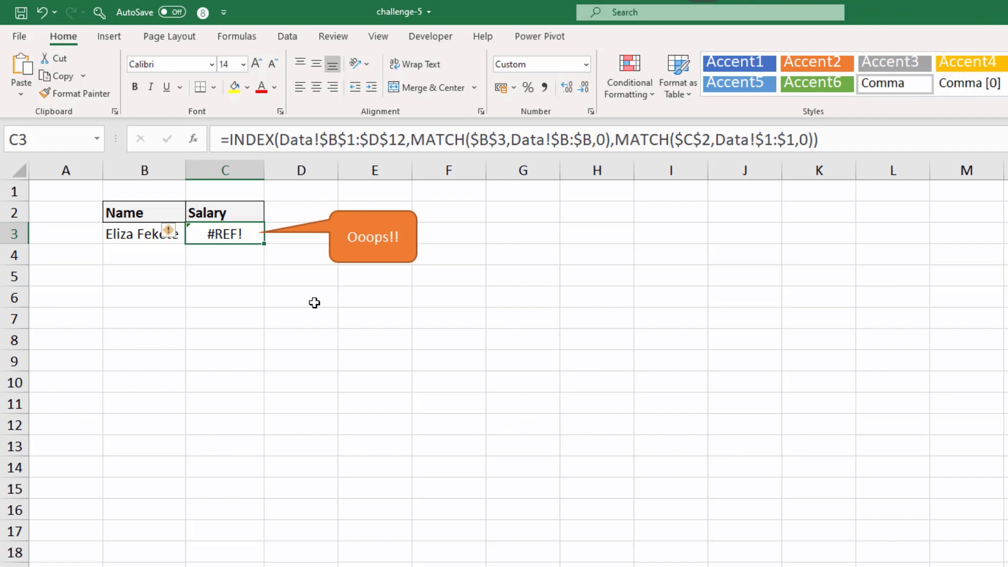
mouse_move(701, 210)
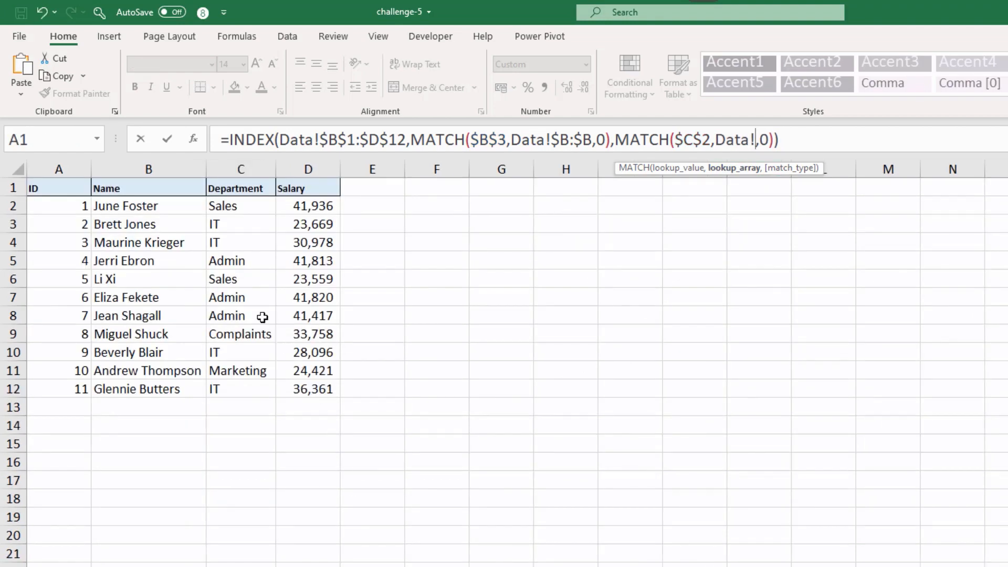
Replace the MATCH range Data!$1:$1 with the Data sheet headers B1:D1 so the salary shows 41,820
drag(148, 187, 242, 187)
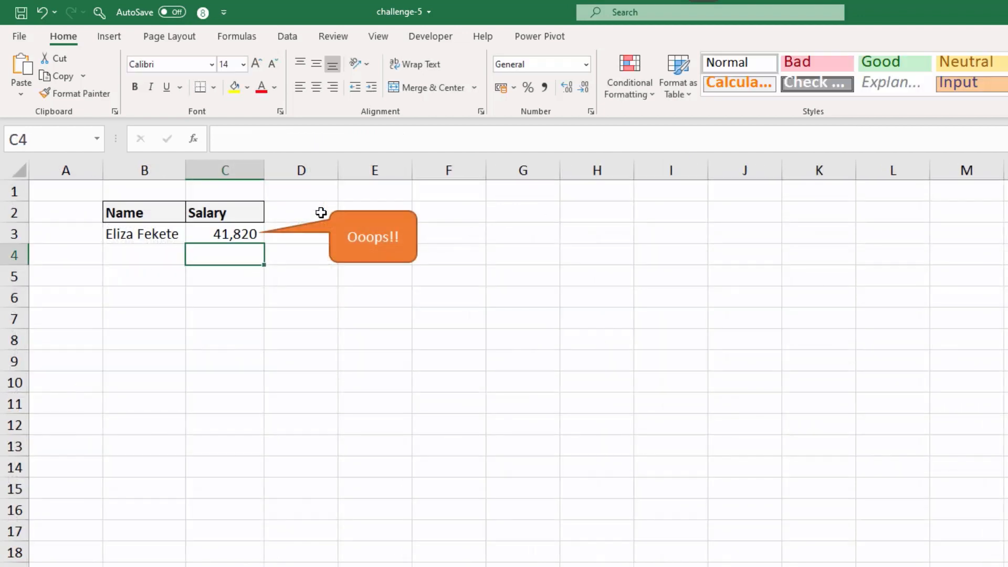
mouse_move(347, 359)
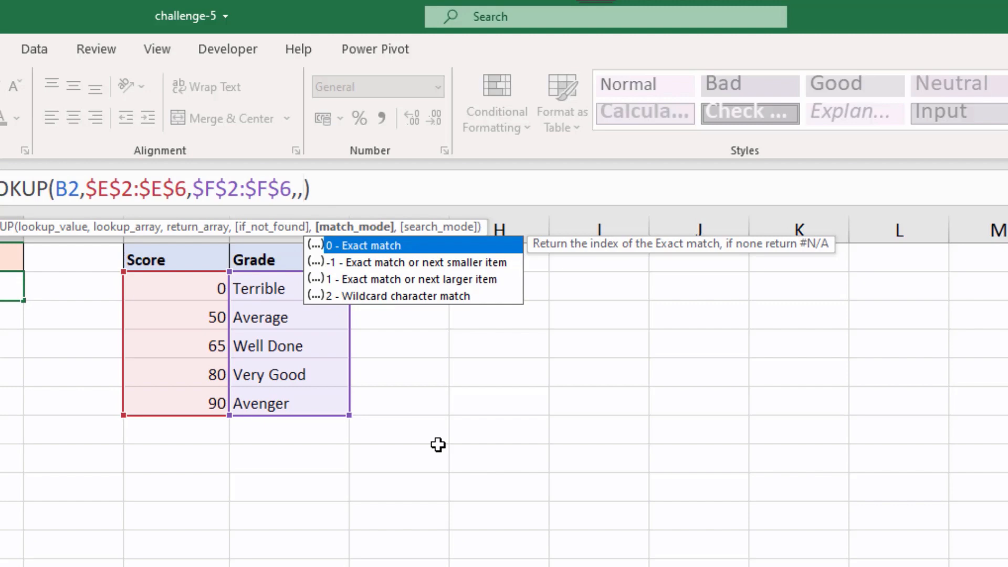
mouse_move(417, 309)
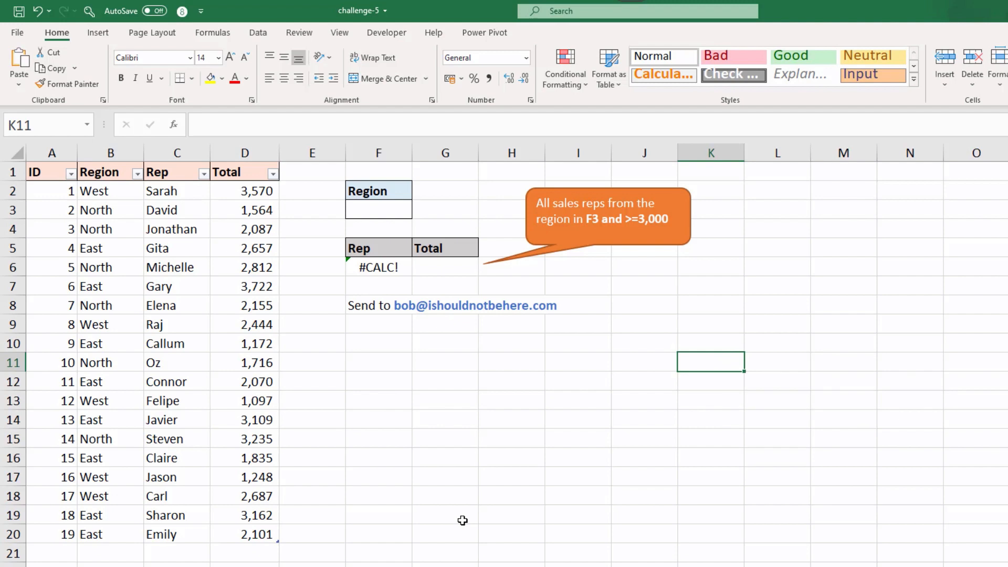
Examine the rep/total FILTER formula in F6 giving #CALC!, then select the empty Region cell F3
click(378, 266)
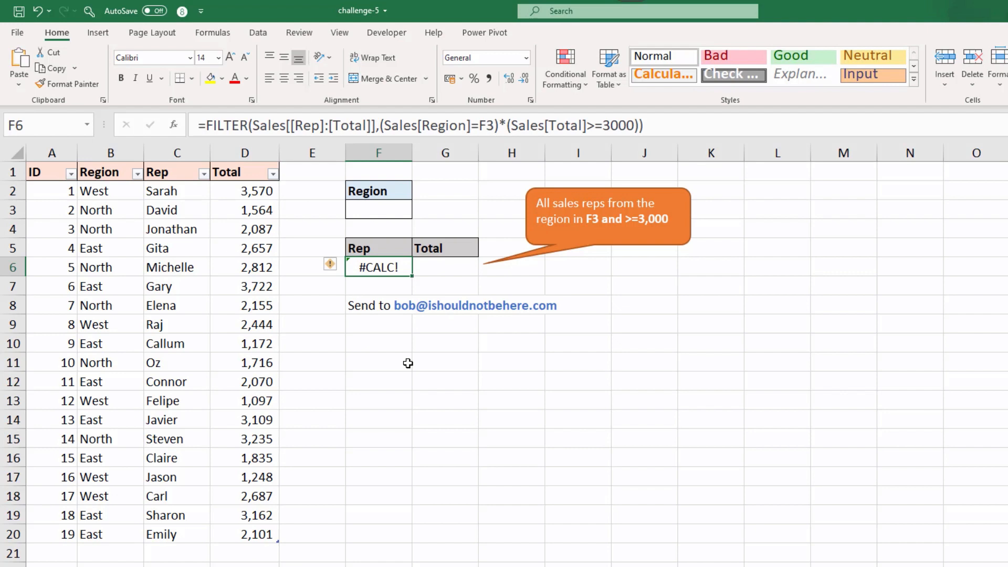
mouse_move(393, 214)
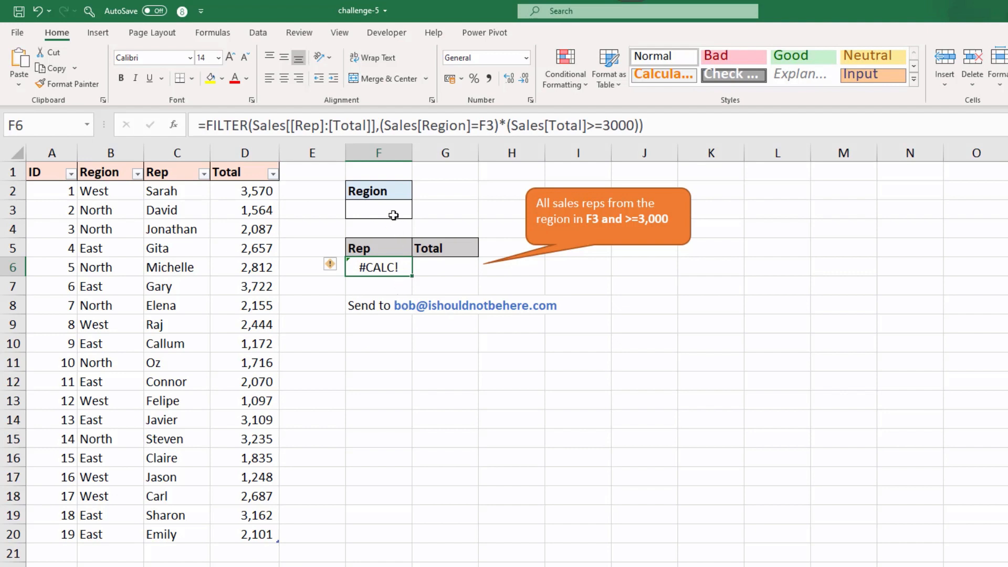
click(378, 210)
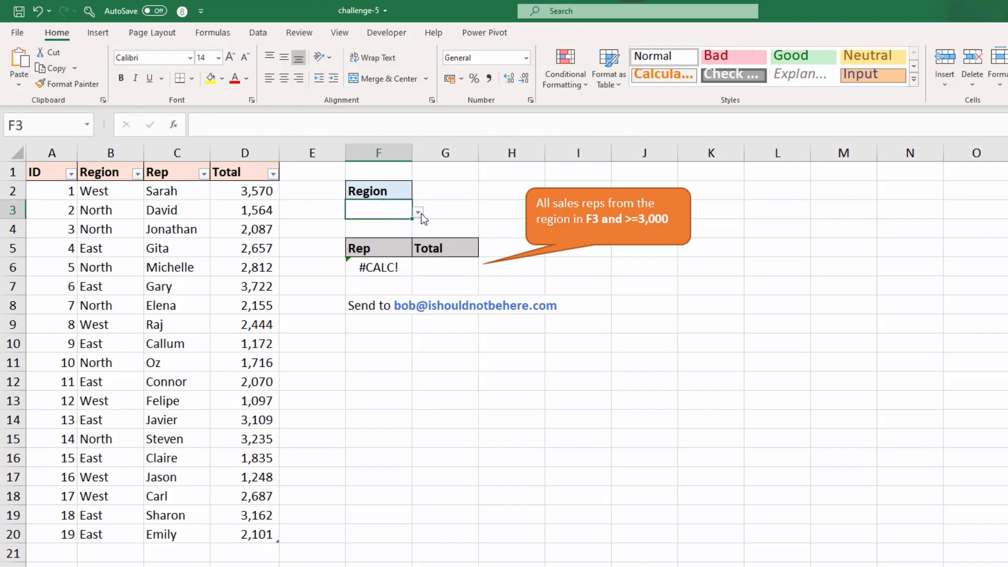
Choose North from F3's region list so FILTER returns Steven at 3,235, then reopen the list
click(417, 211)
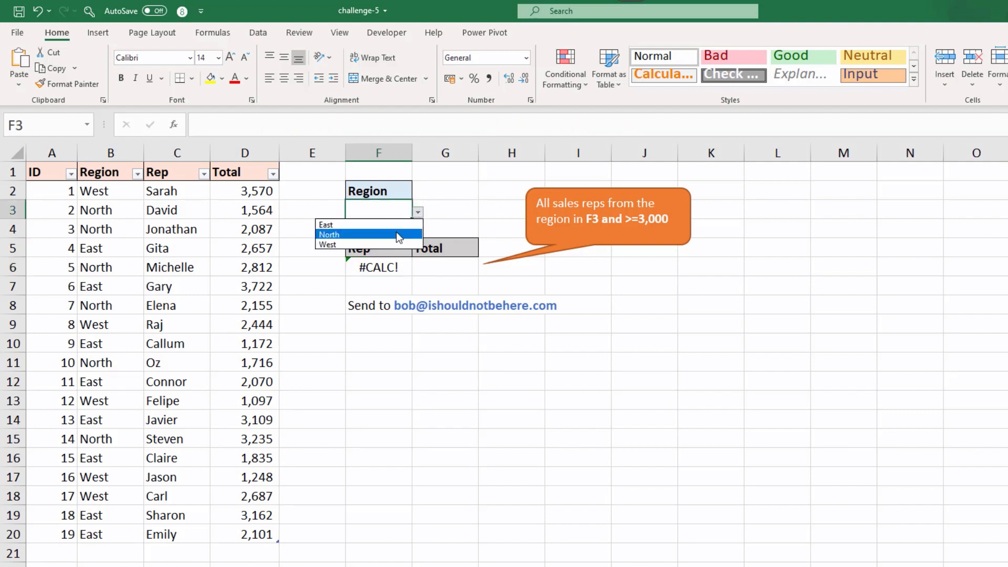
click(328, 234)
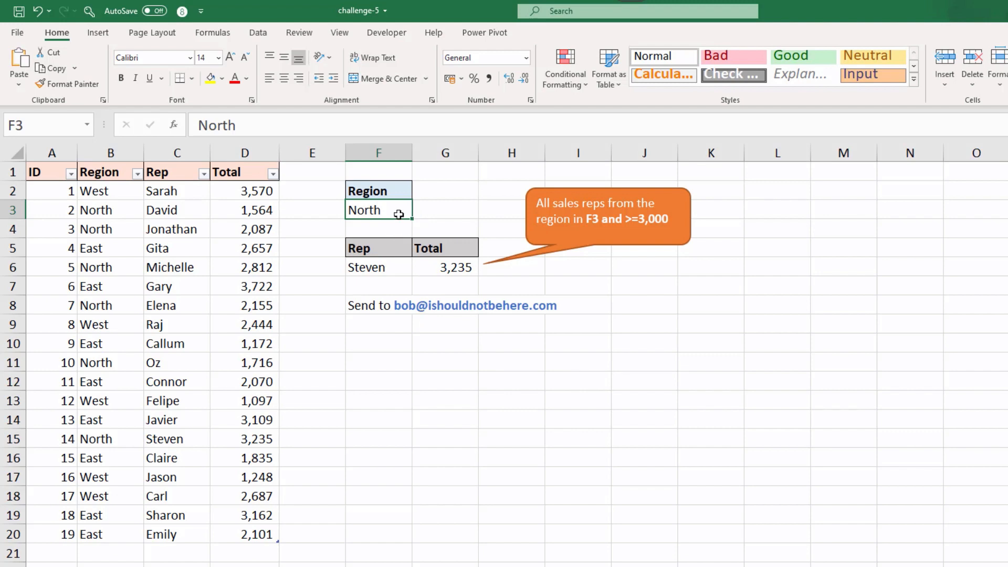
click(417, 212)
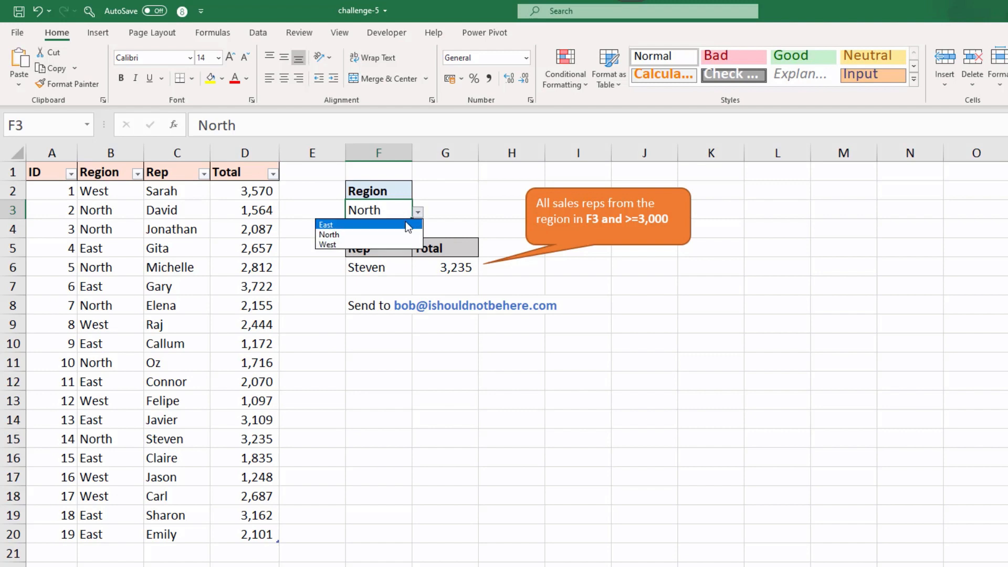
Choose East as the region, turning the FILTER result into a #SPILL! error
click(326, 225)
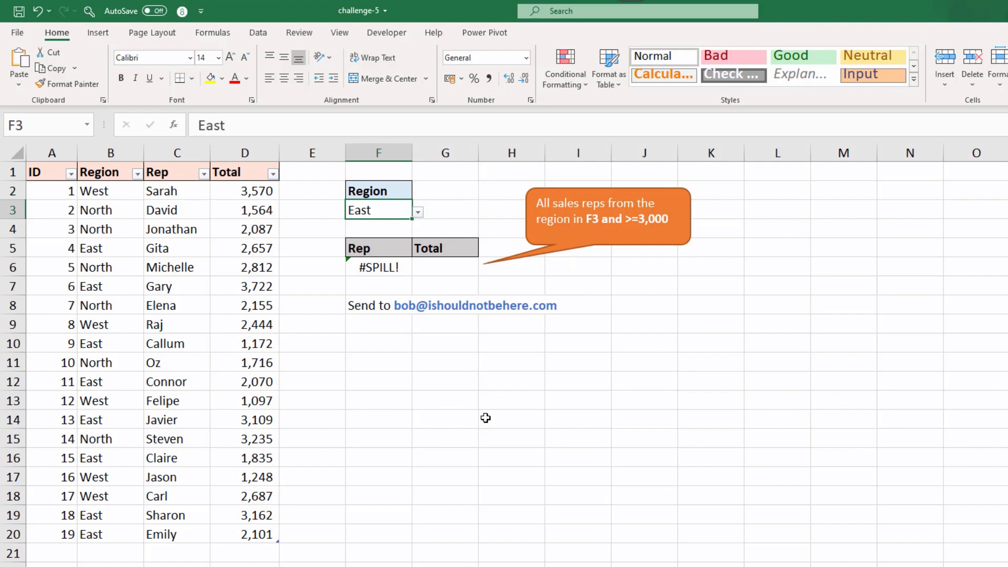
mouse_move(382, 328)
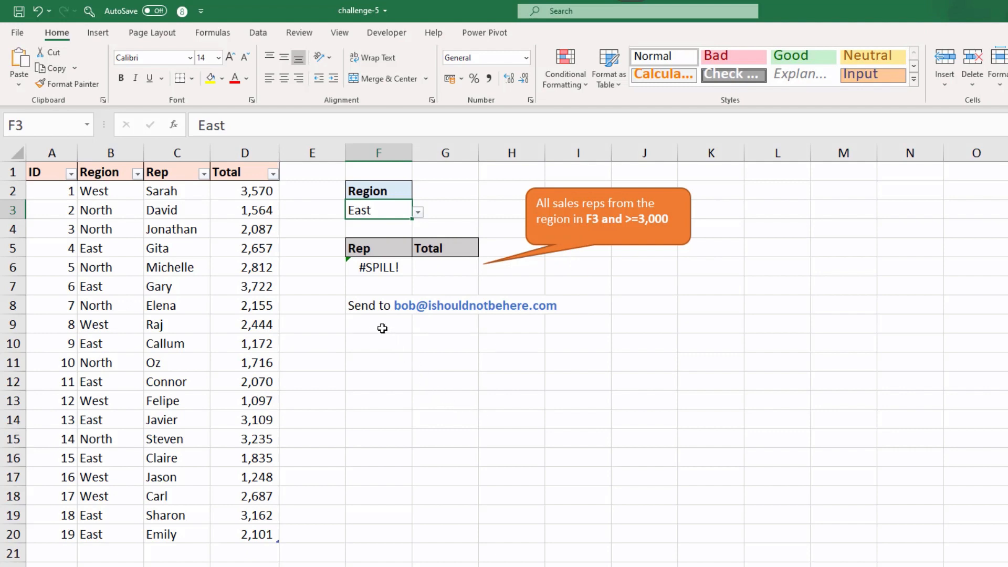